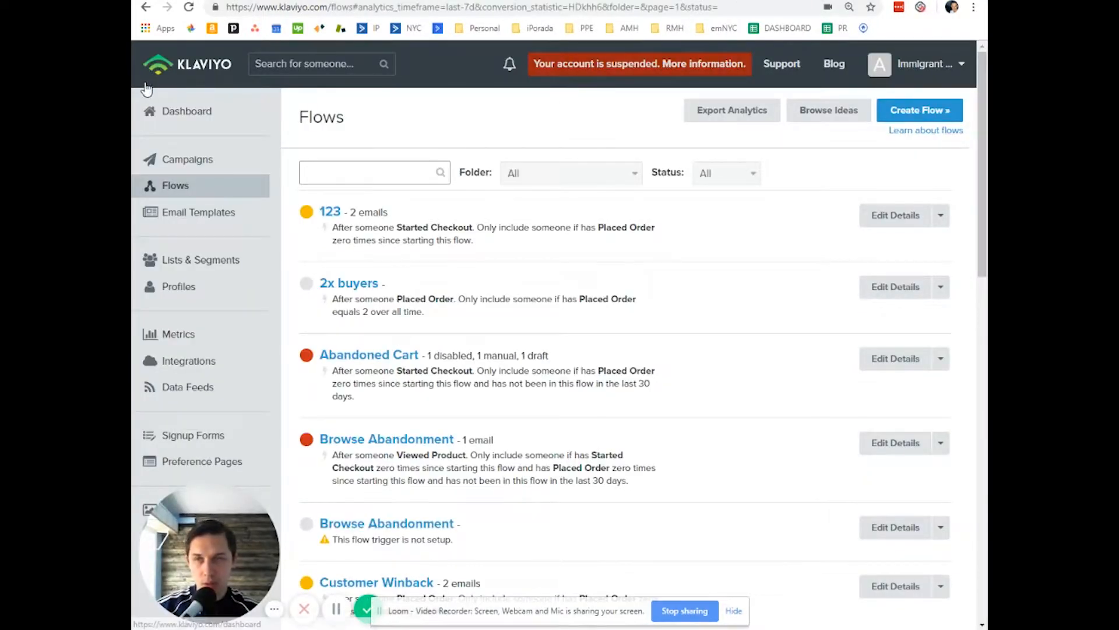
# Step: Go from the dashboard to the Email Campaigns list
pyautogui.click(186, 111)
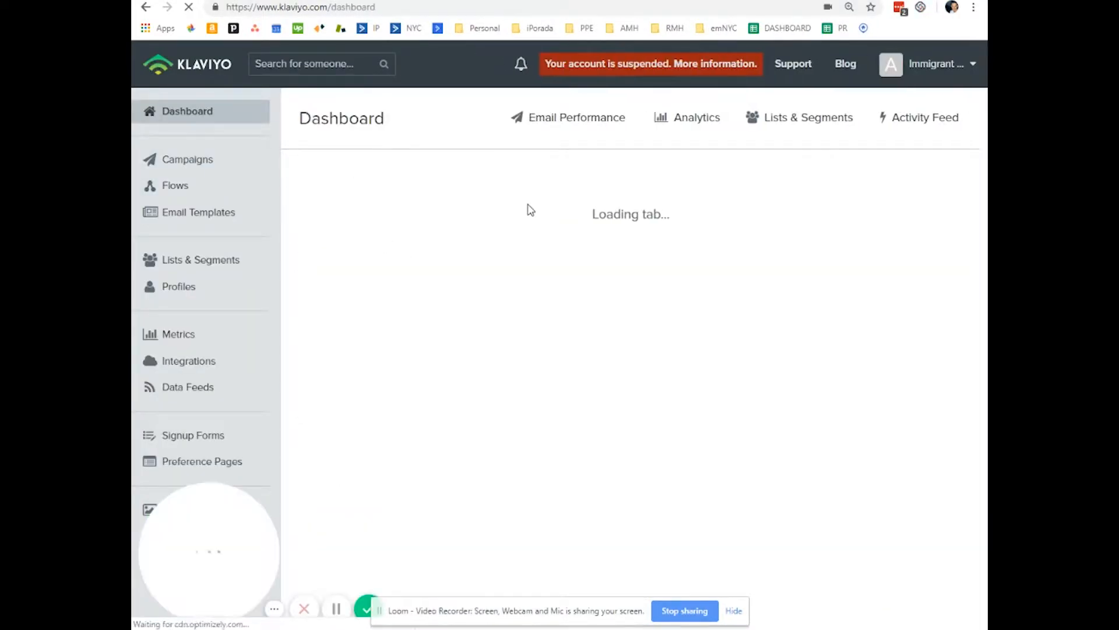
pyautogui.click(577, 117)
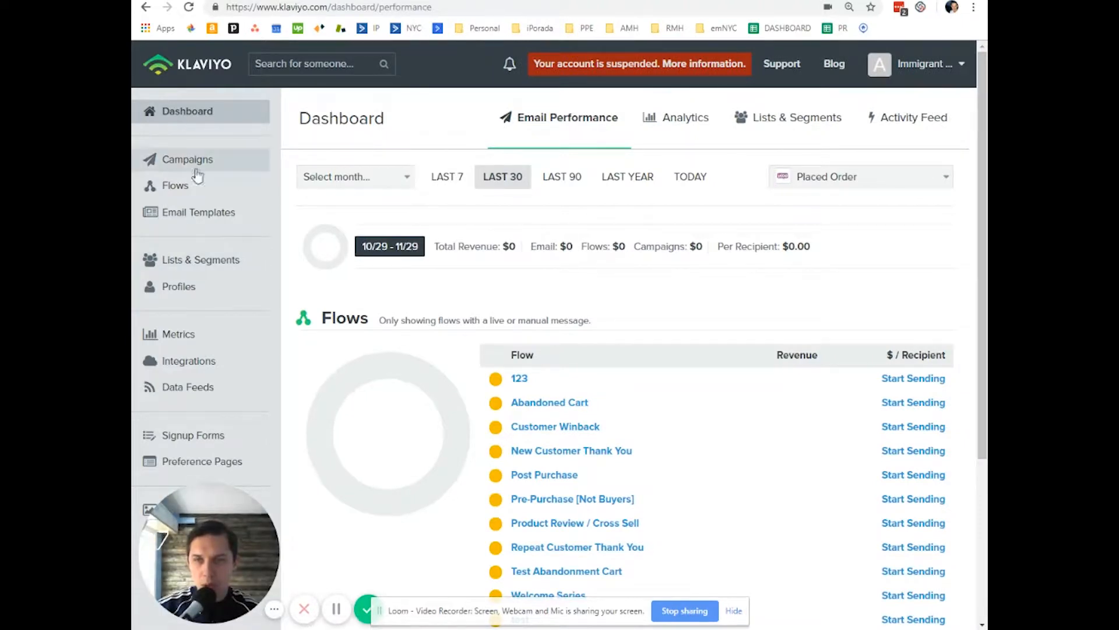
pyautogui.click(188, 159)
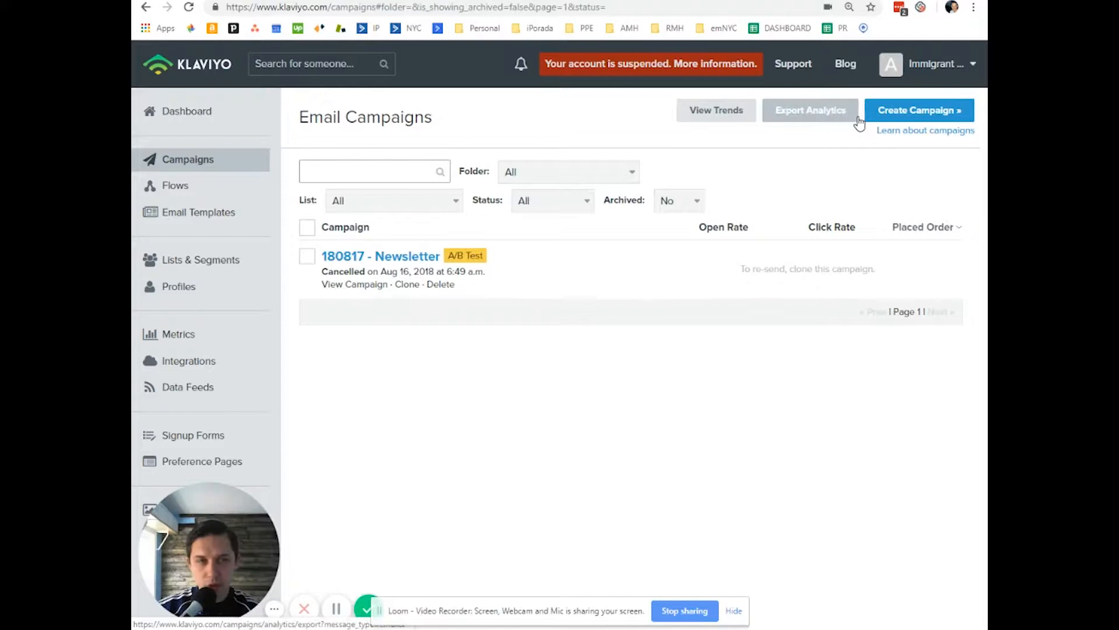
# Step: Create campaign 'Subject Line Split Test Example' sent to the Newsletter list, then continue to content
pyautogui.click(919, 110)
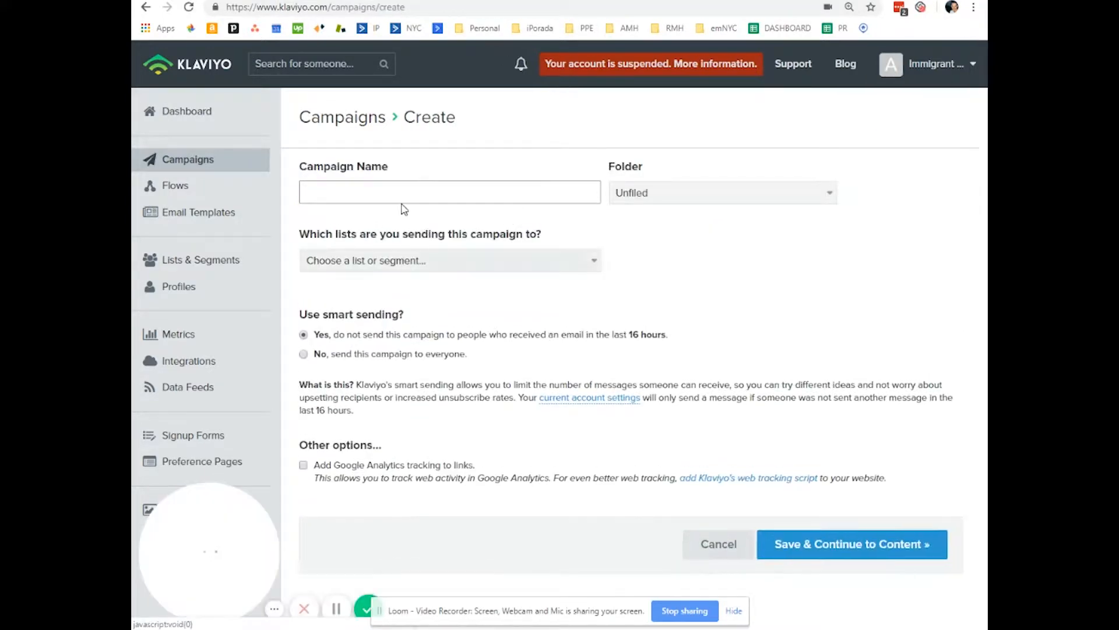
pyautogui.click(450, 191)
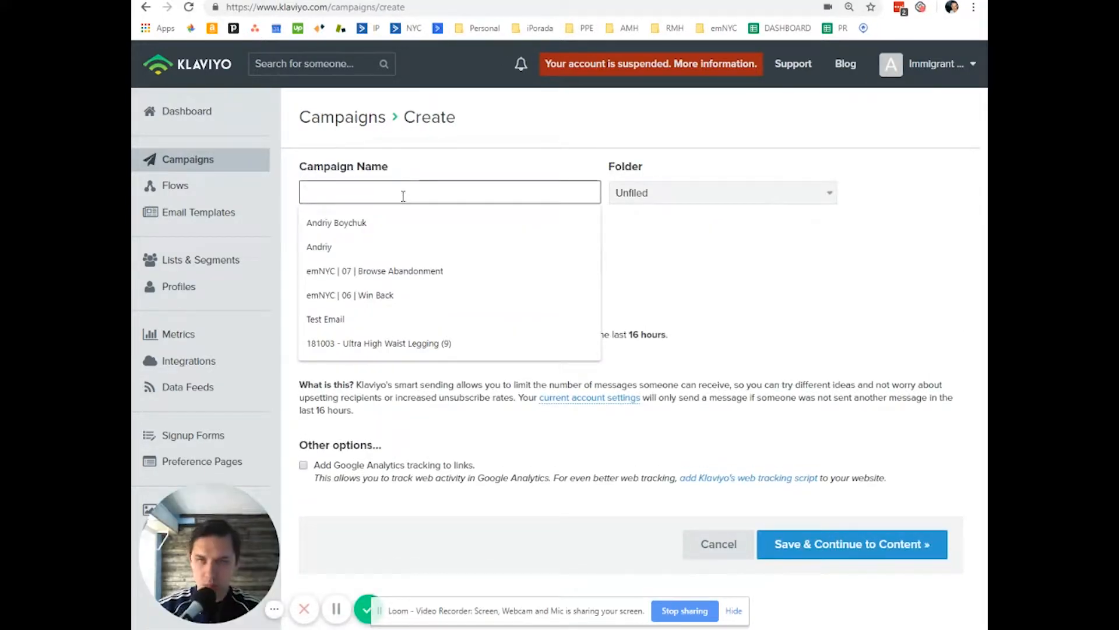
pyautogui.write('Subject Line Split Test Exam')
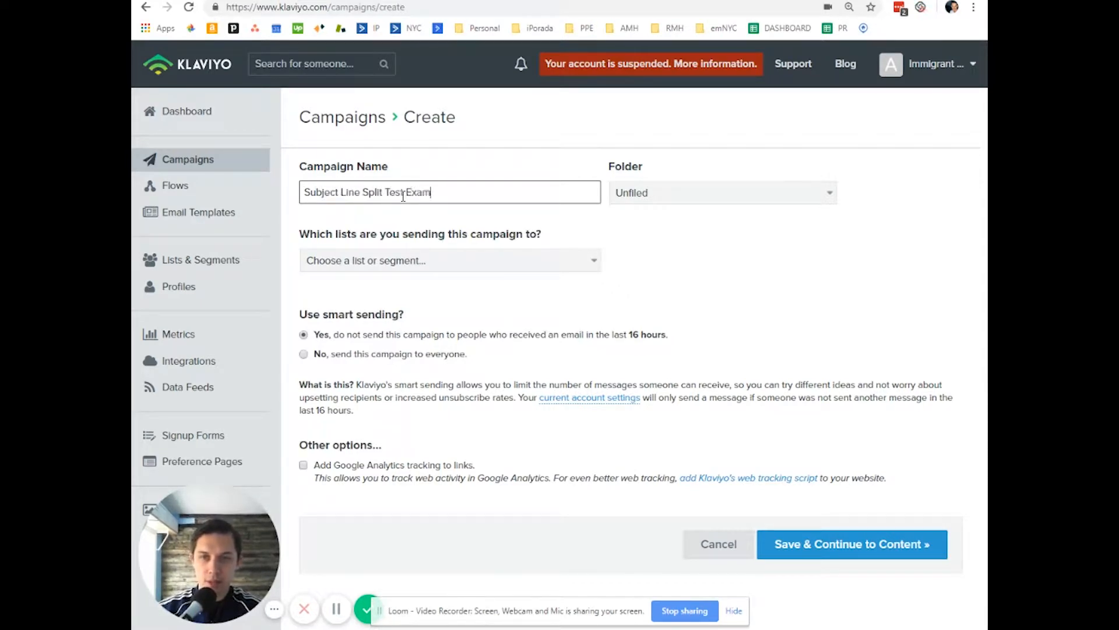
pyautogui.click(450, 260)
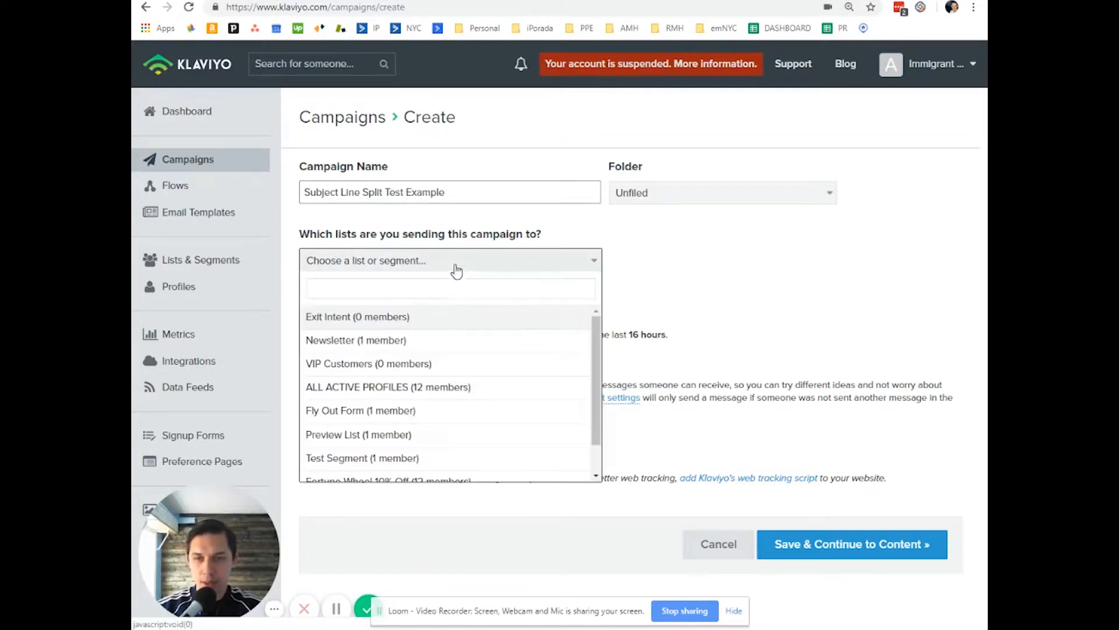
pyautogui.click(356, 340)
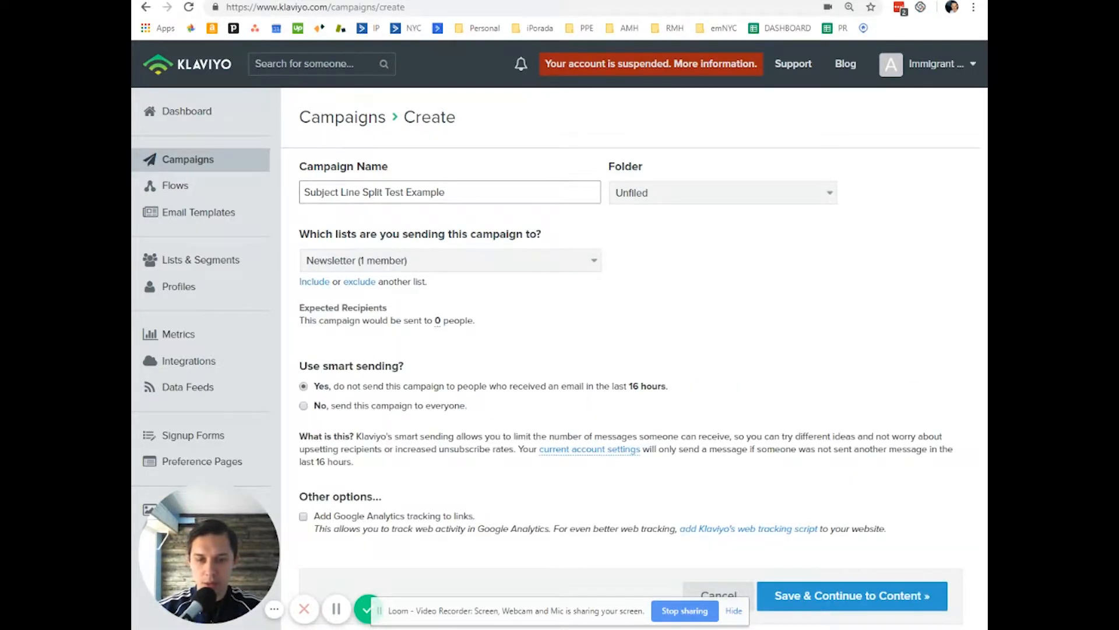
pyautogui.click(851, 595)
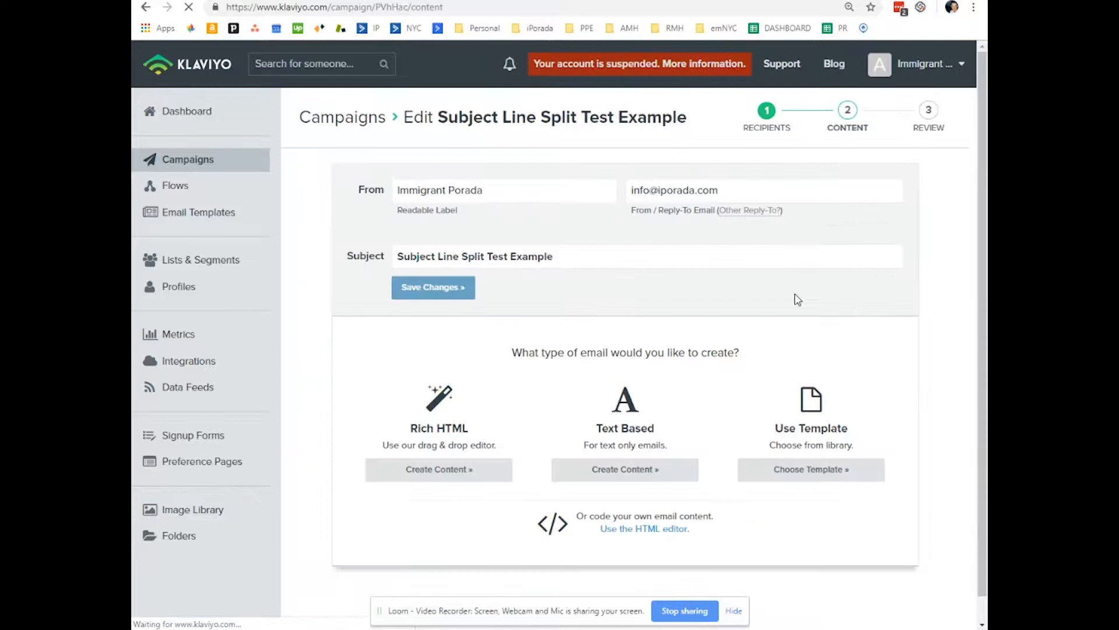
# Step: Save template email content and set the subject line to 'A Subject Line'
pyautogui.click(811, 469)
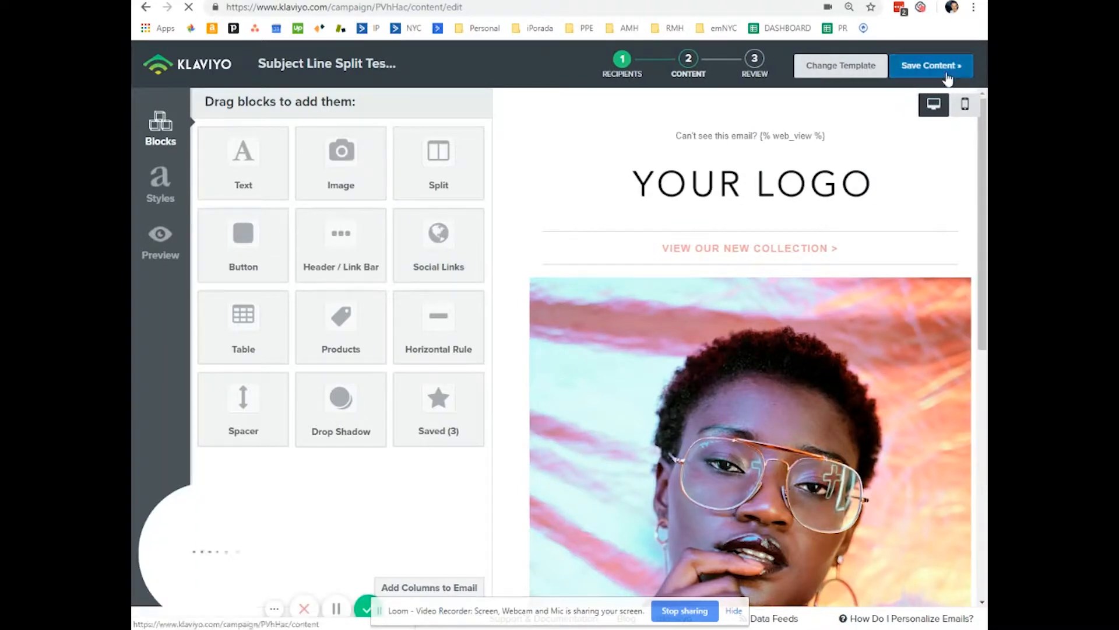
pyautogui.click(932, 65)
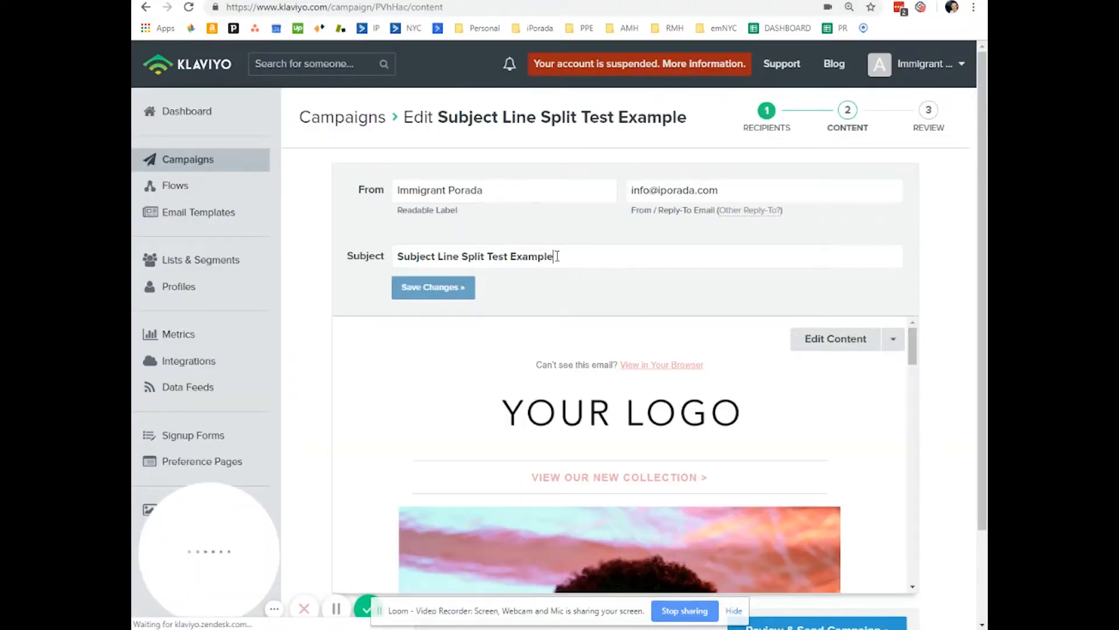
pyautogui.write('A Subje')
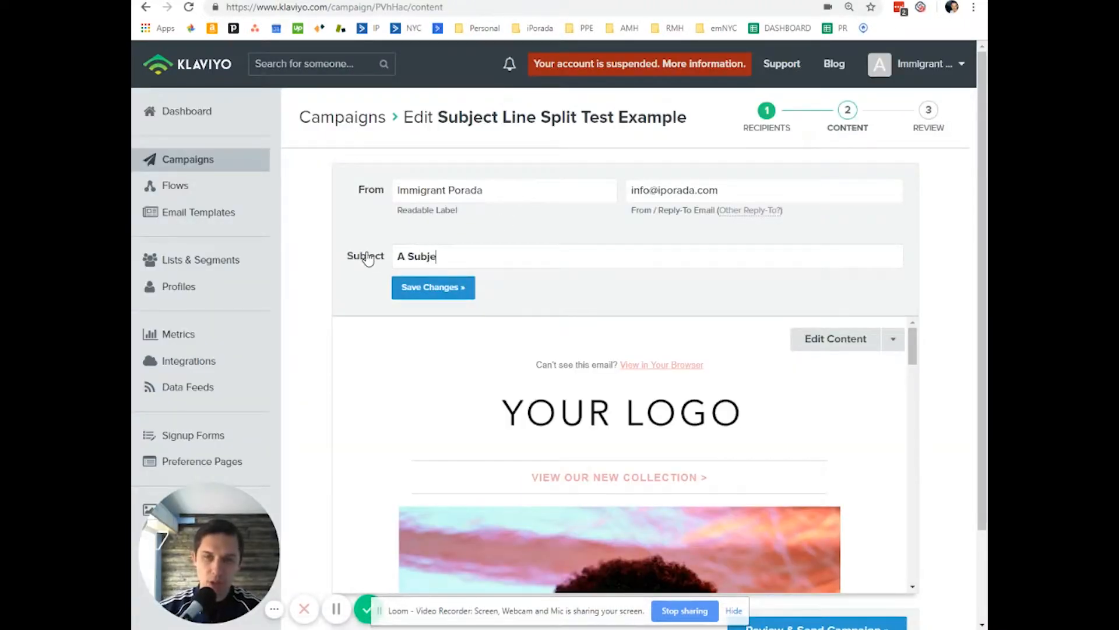
pyautogui.write('ct Li')
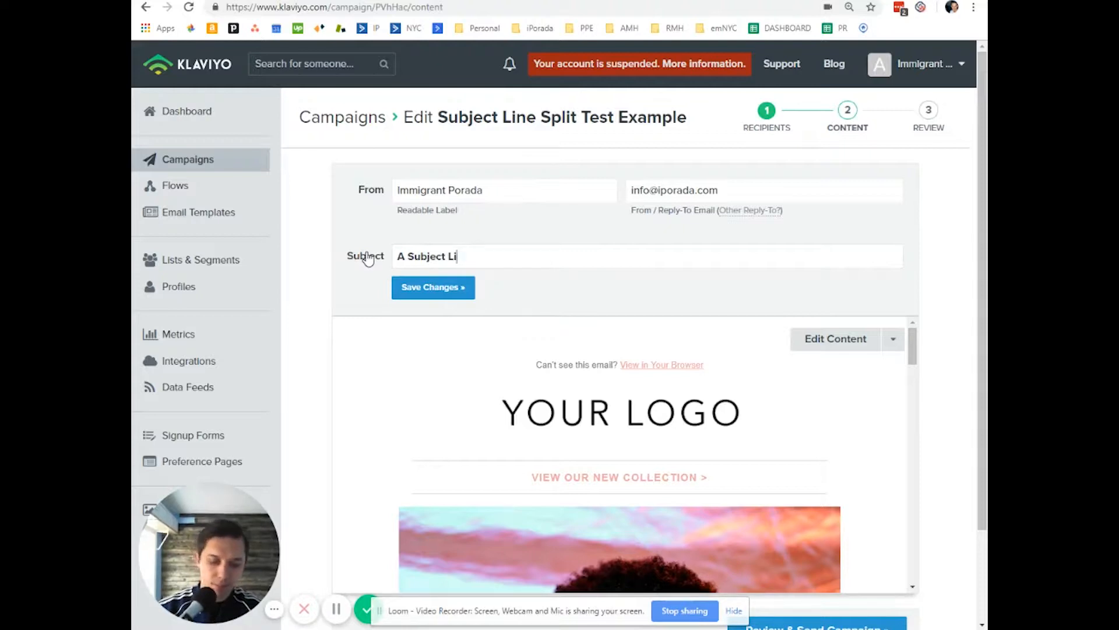
pyautogui.click(433, 288)
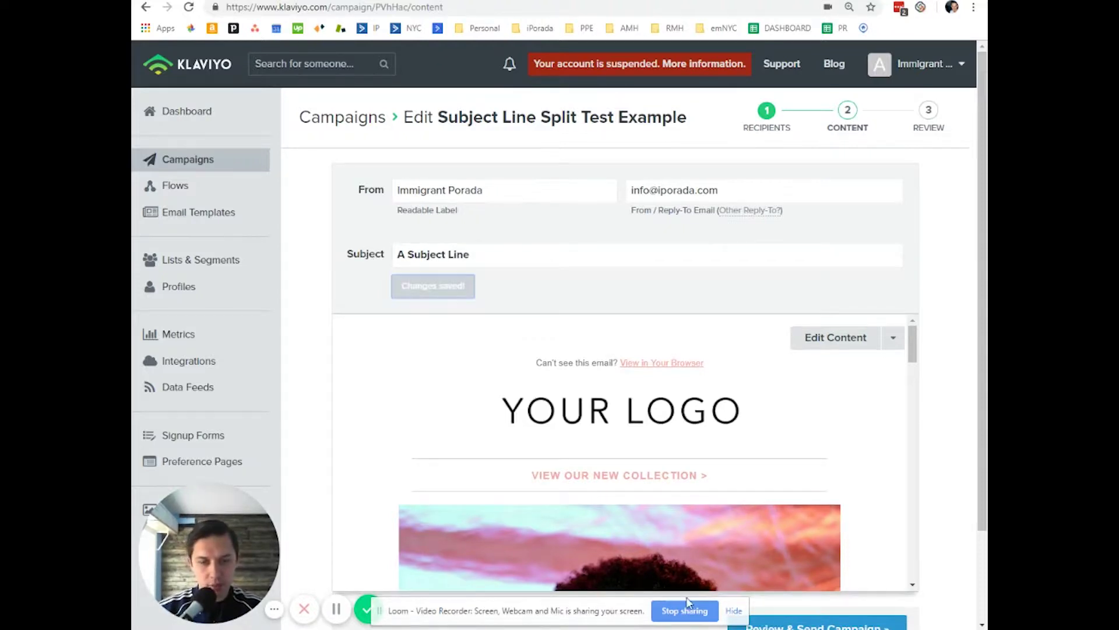
pyautogui.scroll(-3)
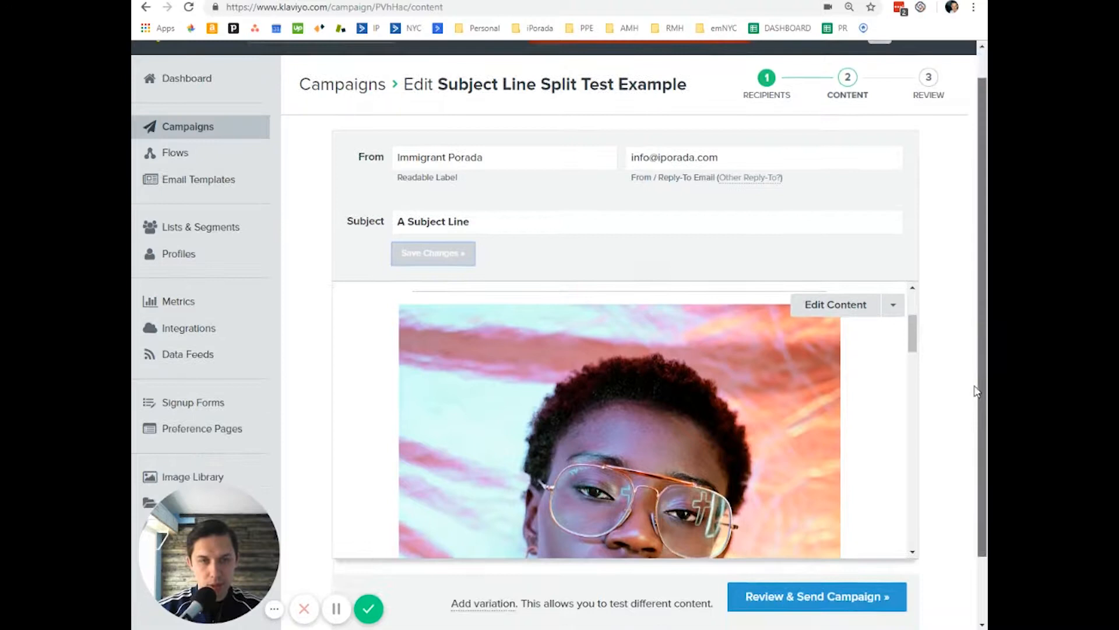
# Step: Add a second variation so A and B are each weighted 50%
pyautogui.scroll(-3)
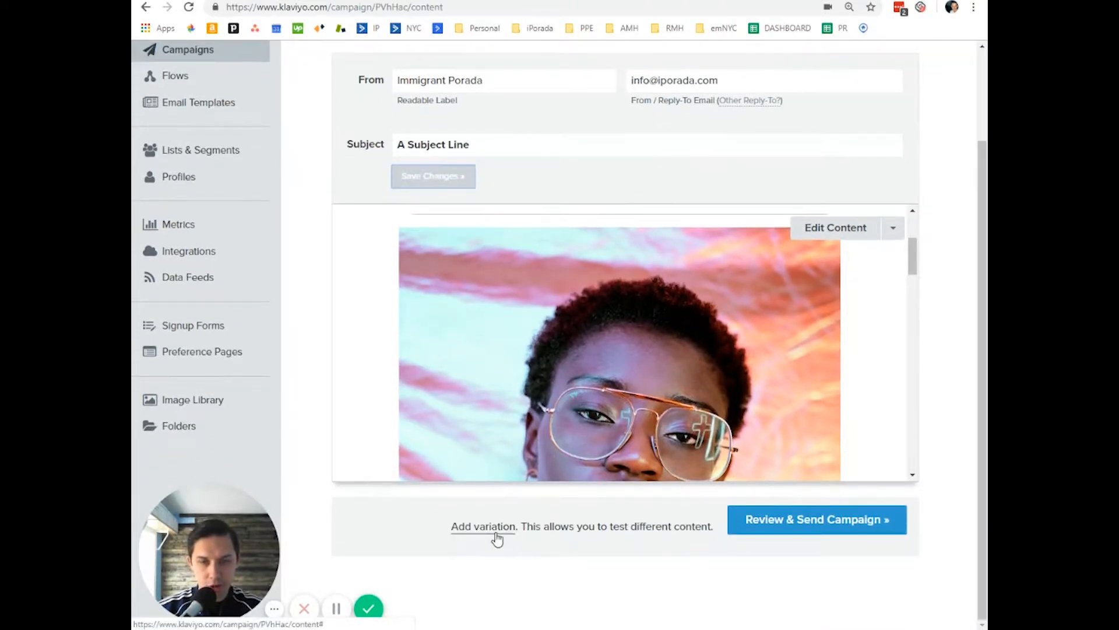
pyautogui.click(484, 527)
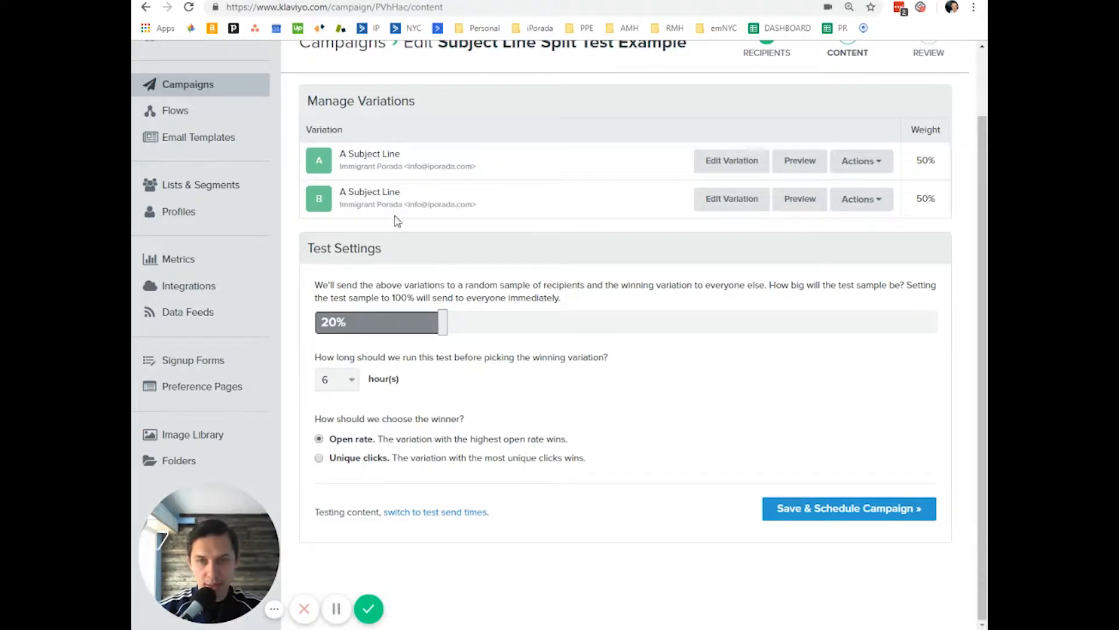
pyautogui.moveTo(740, 211)
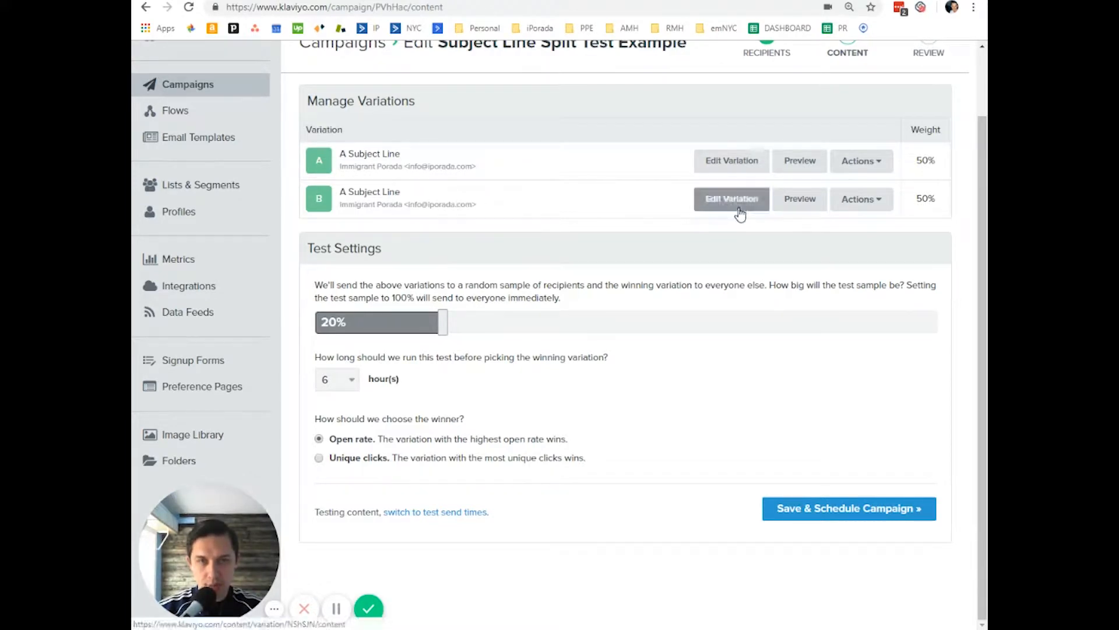
# Step: Save variation B with subject 'B Subject Line' and return to the variations overview
pyautogui.click(731, 198)
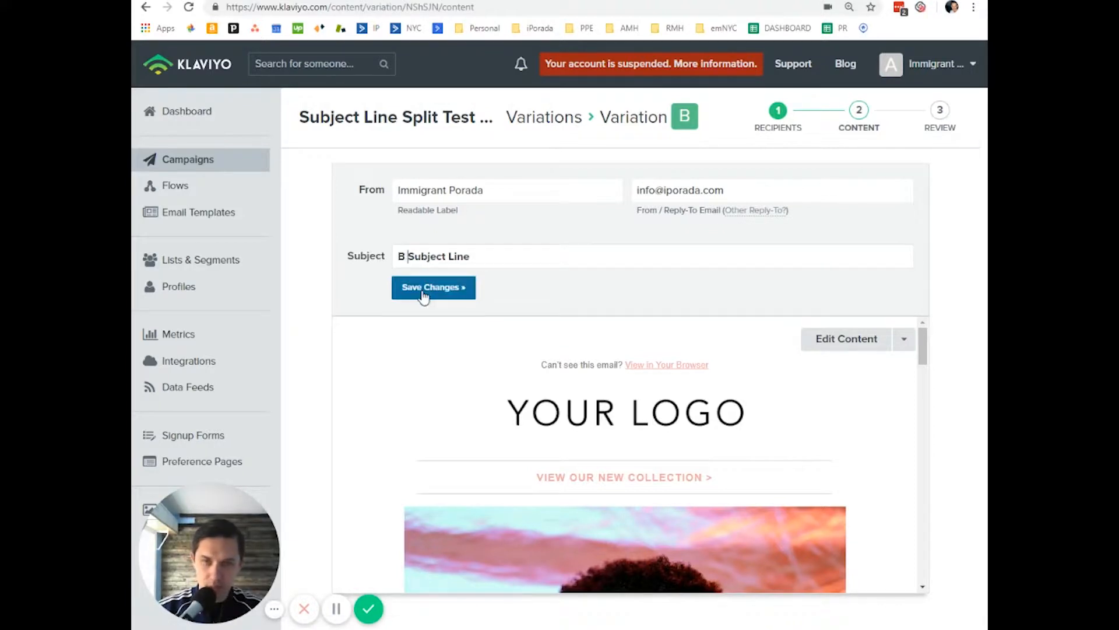
pyautogui.click(433, 288)
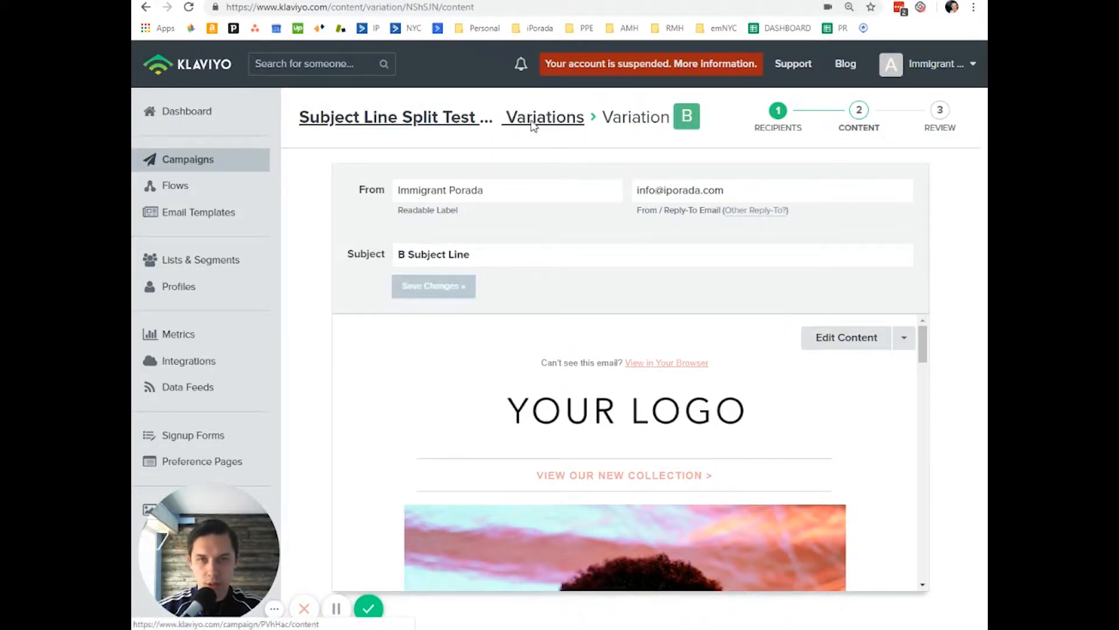
pyautogui.click(542, 118)
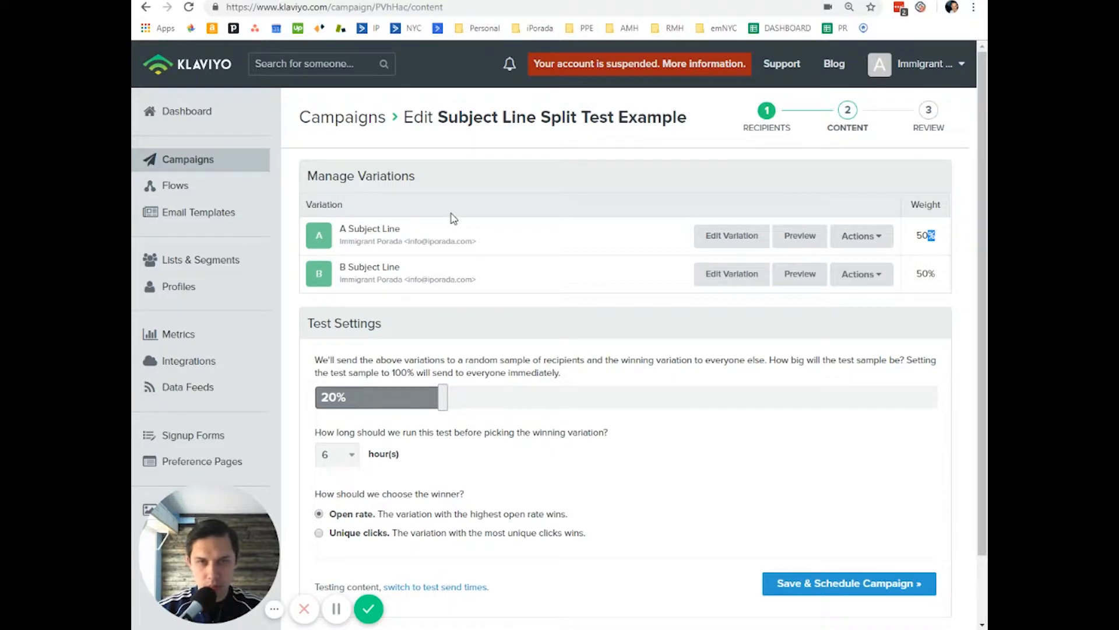
pyautogui.moveTo(896, 184)
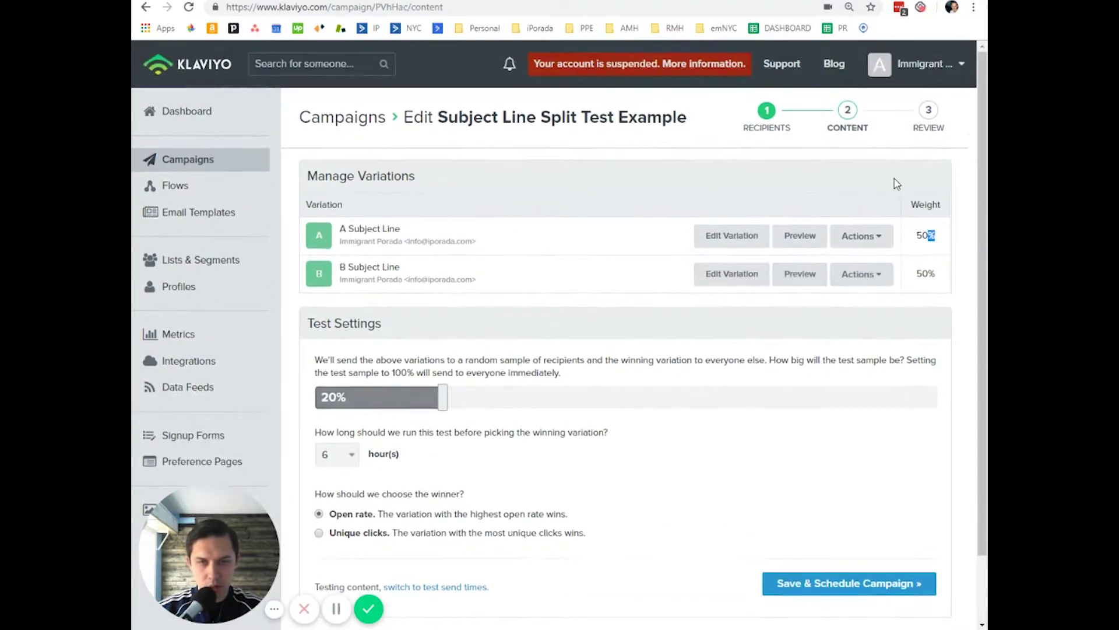
pyautogui.moveTo(632, 219)
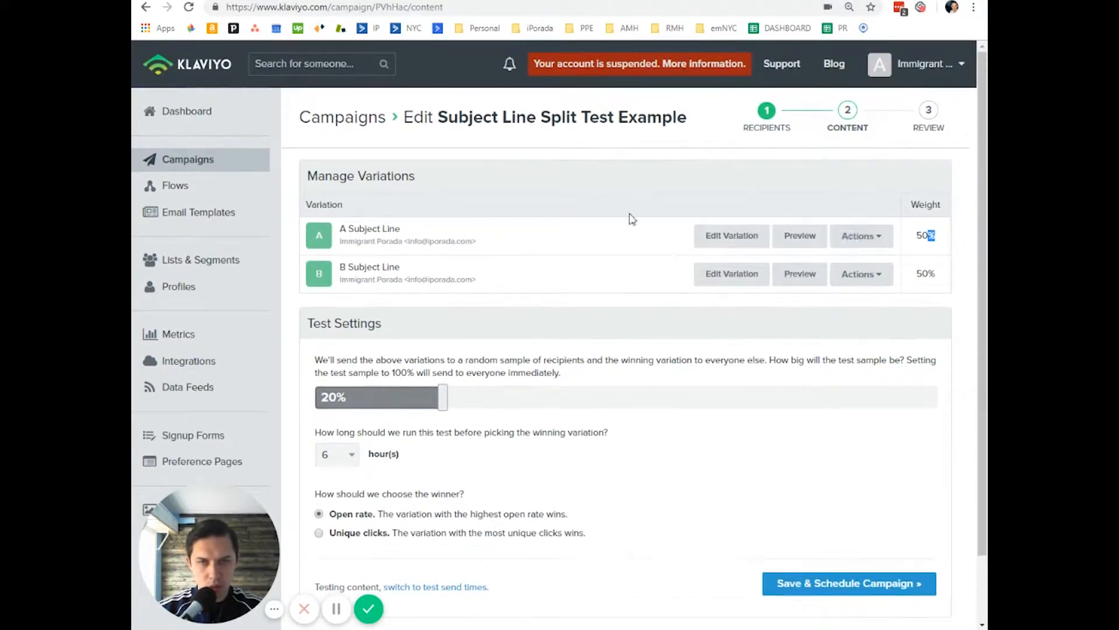
pyautogui.scroll(-3)
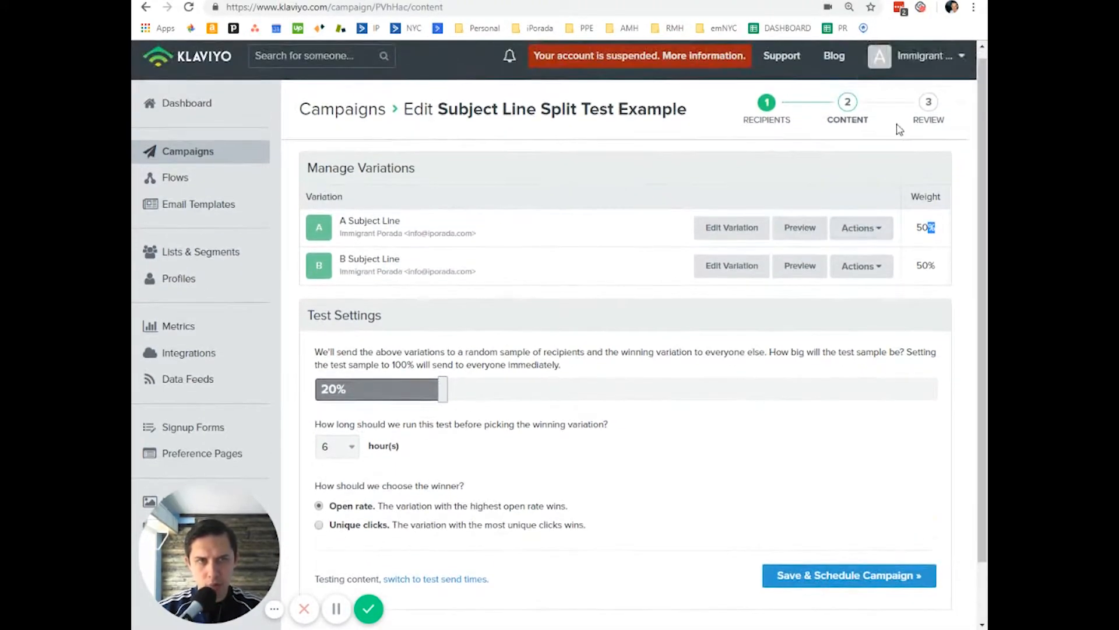
pyautogui.scroll(-3)
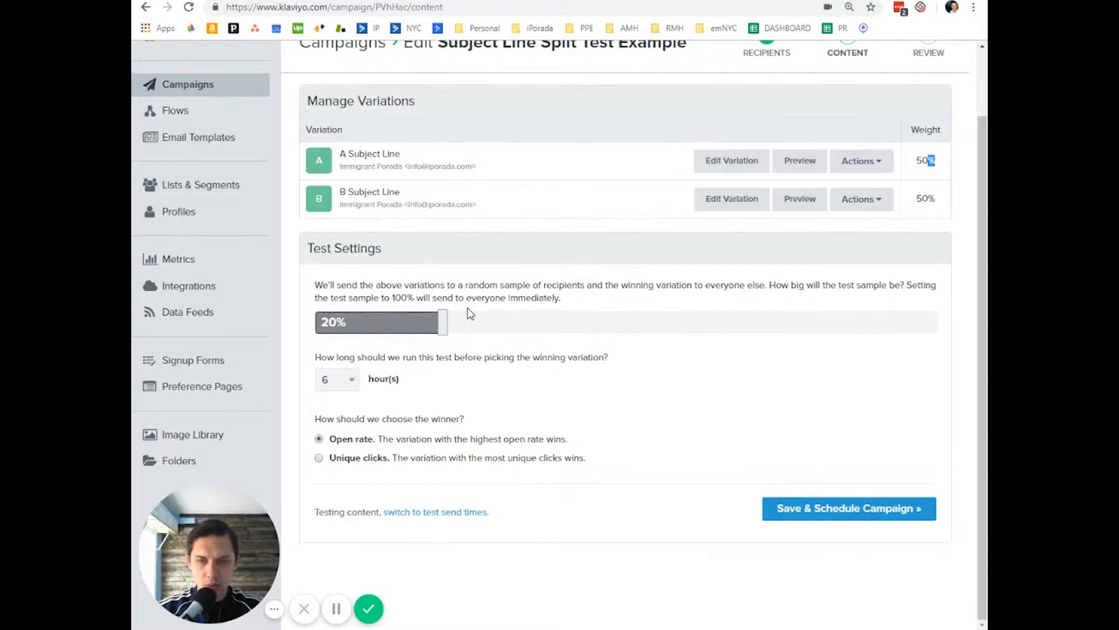
pyautogui.moveTo(268, 373)
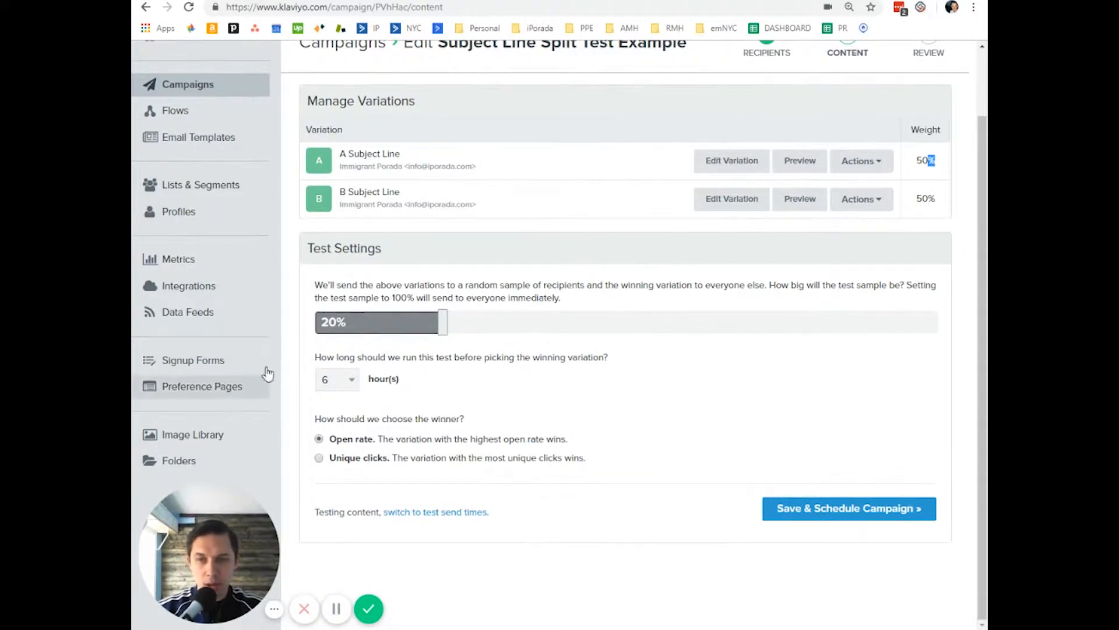
pyautogui.moveTo(315, 285); pyautogui.dragTo(561, 298)
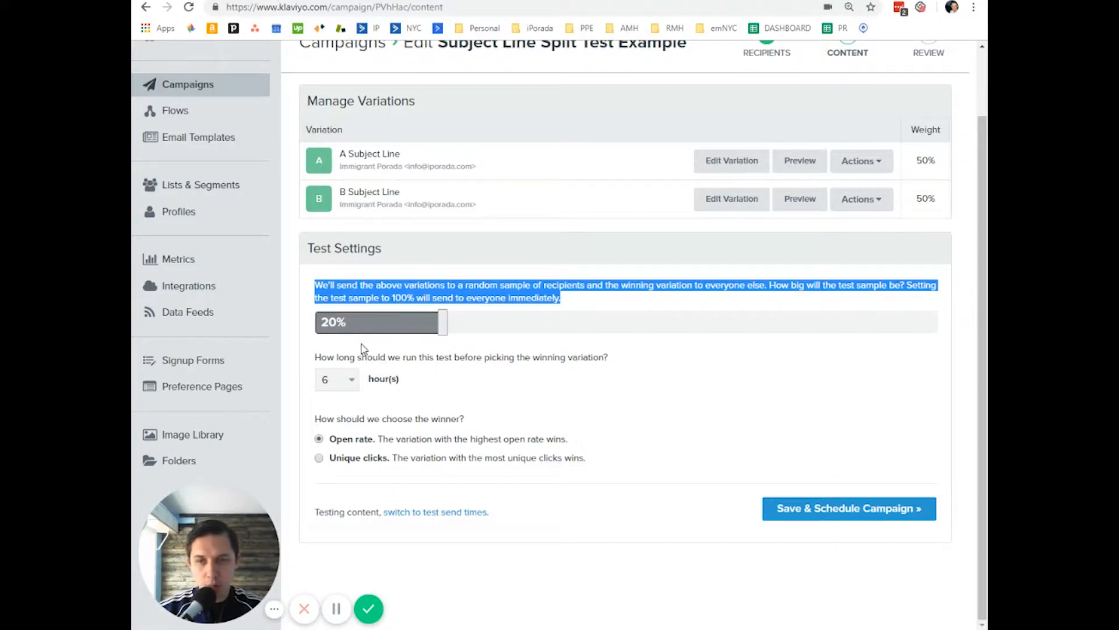
pyautogui.moveTo(353, 319)
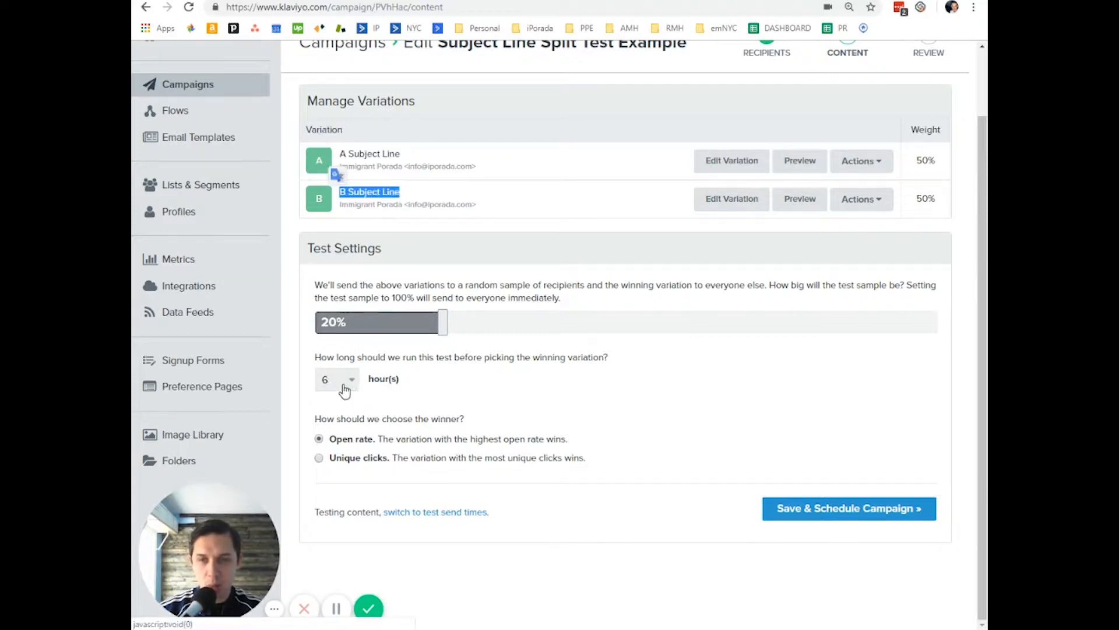
pyautogui.moveTo(428, 331)
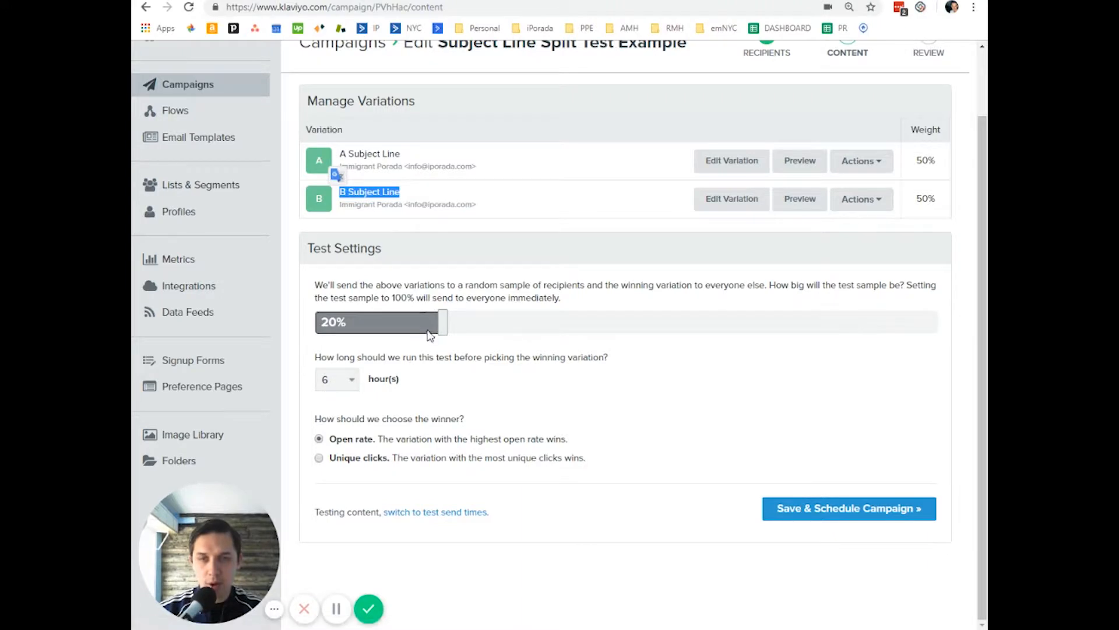
pyautogui.moveTo(410, 195)
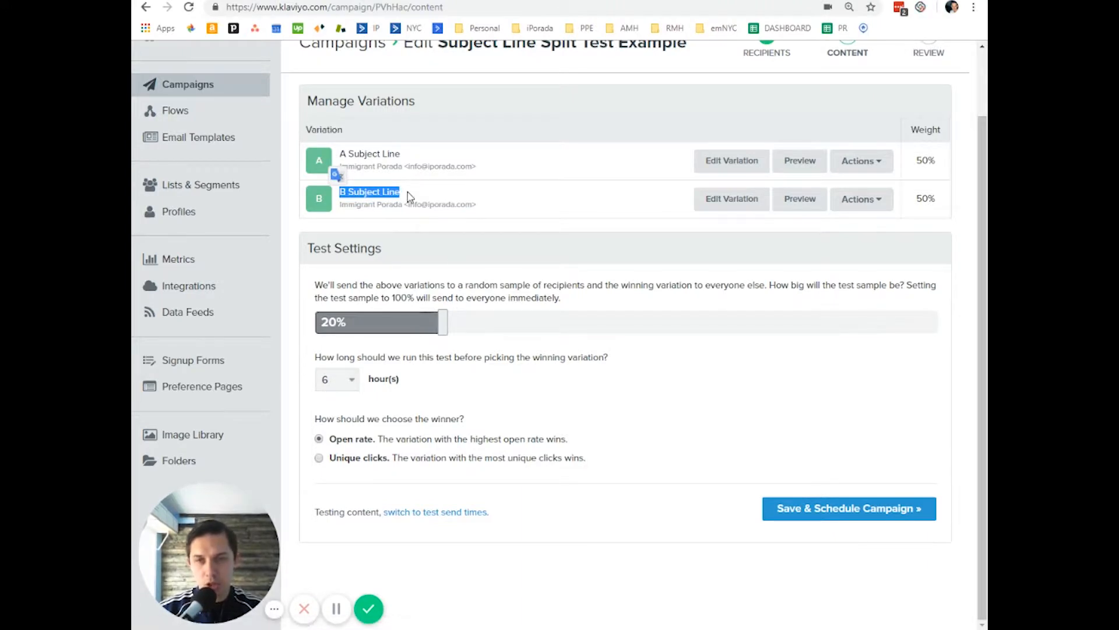
pyautogui.moveTo(452, 334)
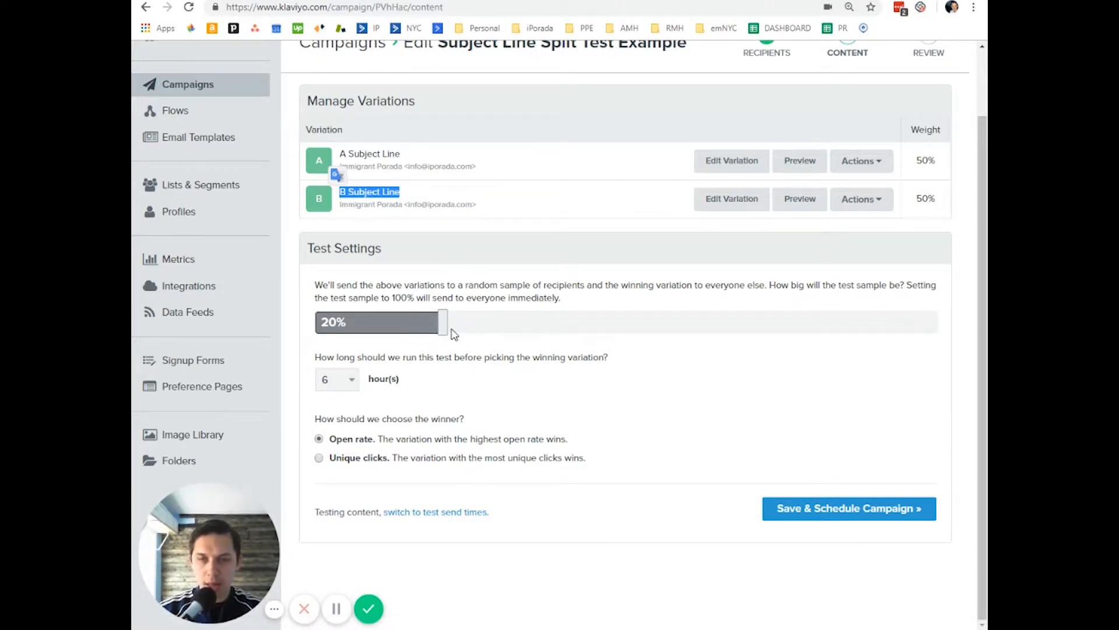
pyautogui.moveTo(963, 331)
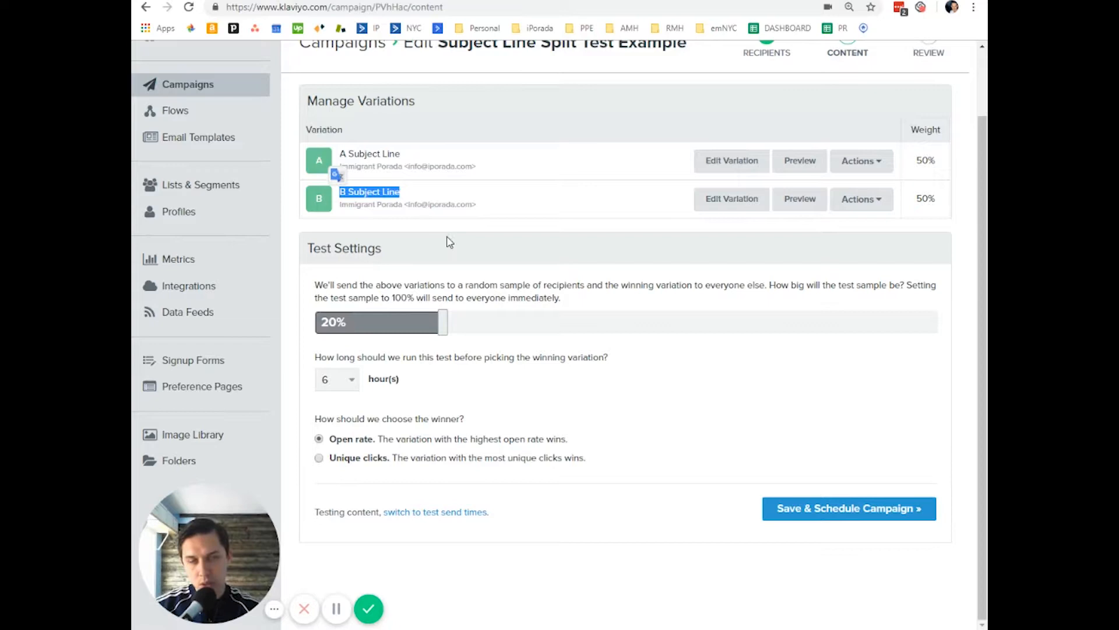
pyautogui.moveTo(558, 322)
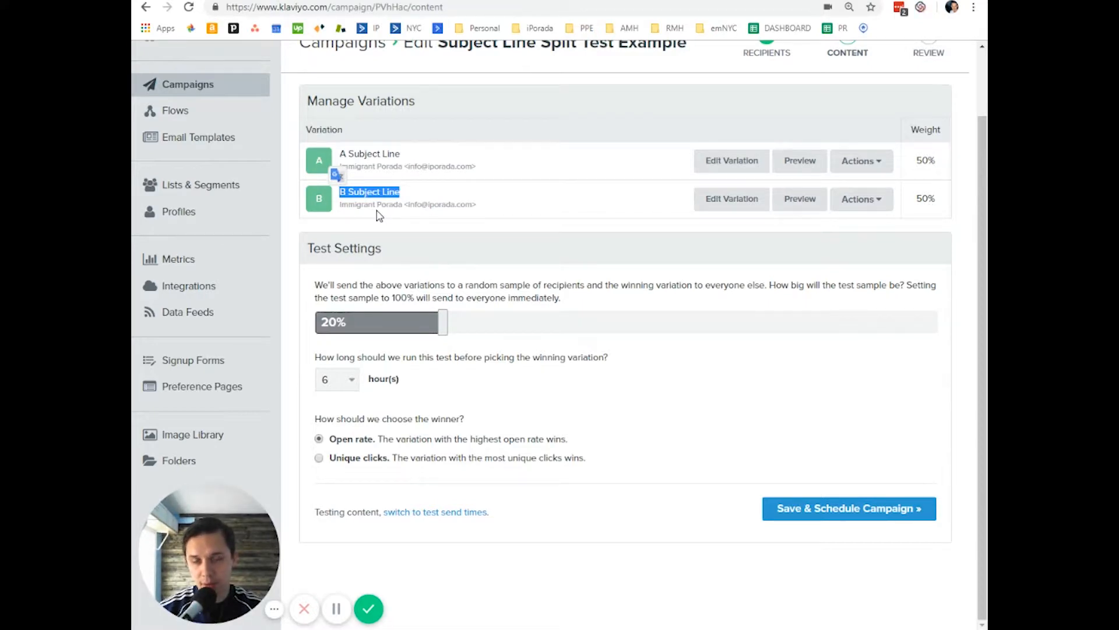
pyautogui.moveTo(374, 341)
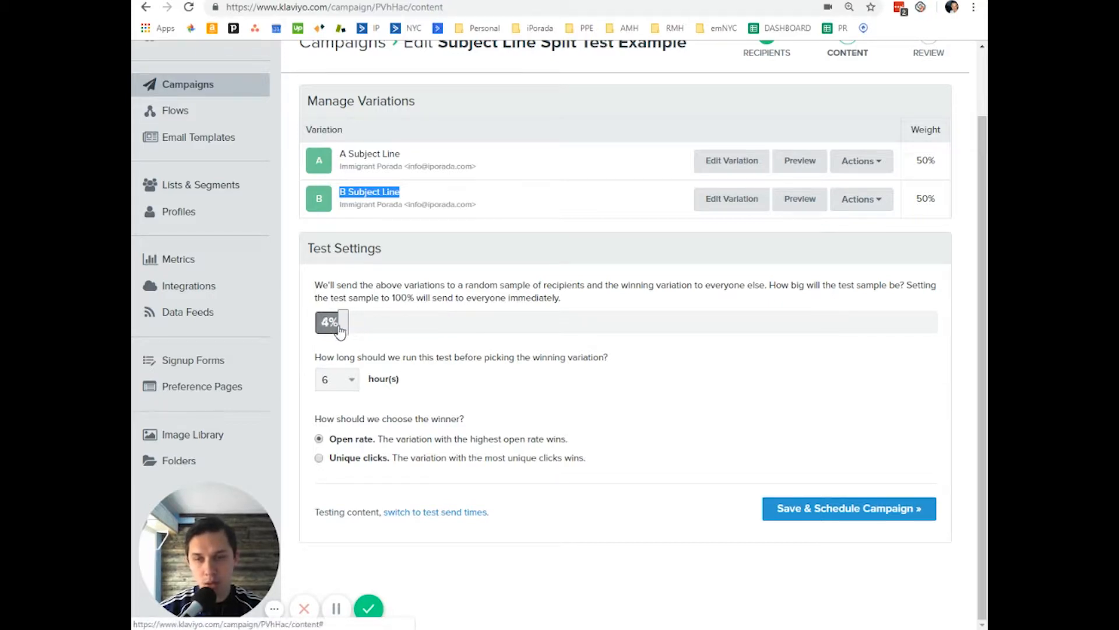
# Step: Set the A/B test sample to 10% and the test duration to 2 hours
pyautogui.moveTo(343, 322); pyautogui.dragTo(664, 321)
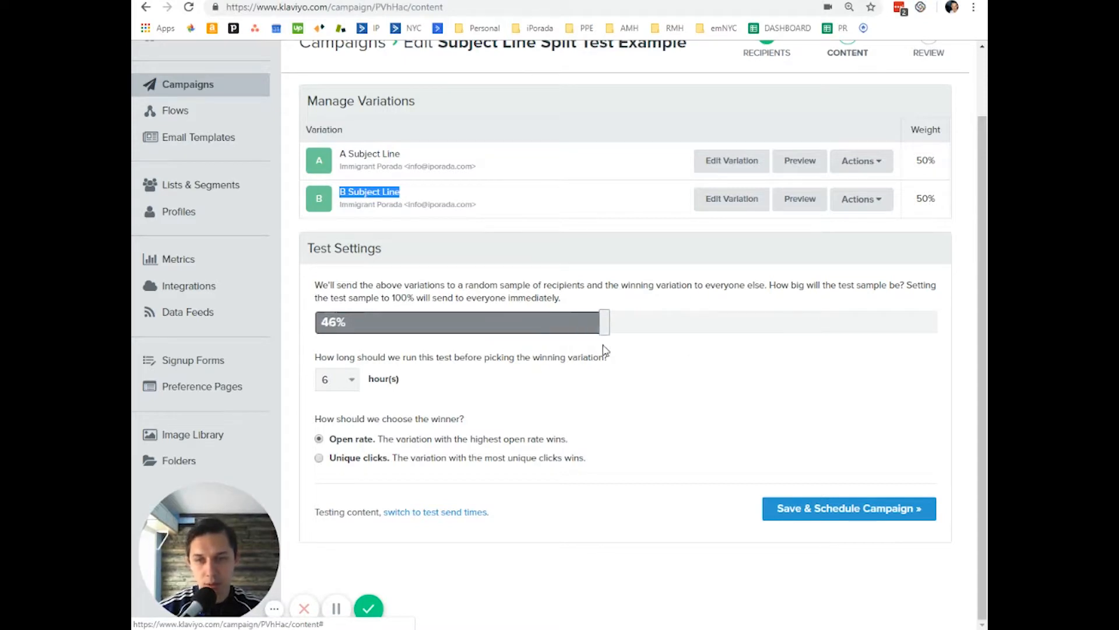
pyautogui.moveTo(603, 321); pyautogui.dragTo(410, 321)
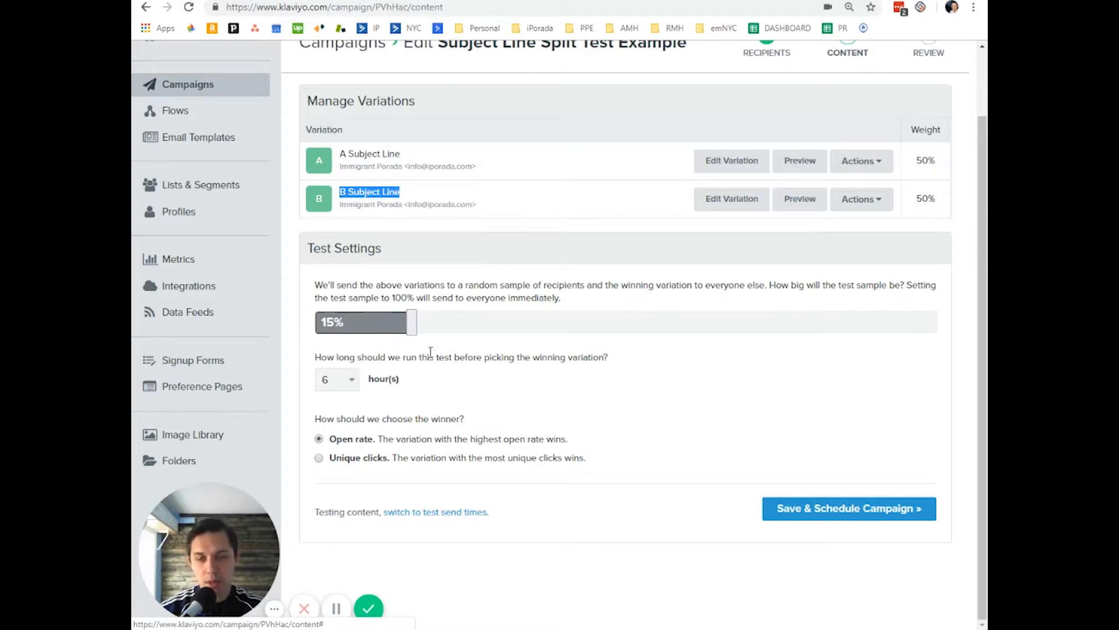
pyautogui.moveTo(409, 321); pyautogui.dragTo(381, 321)
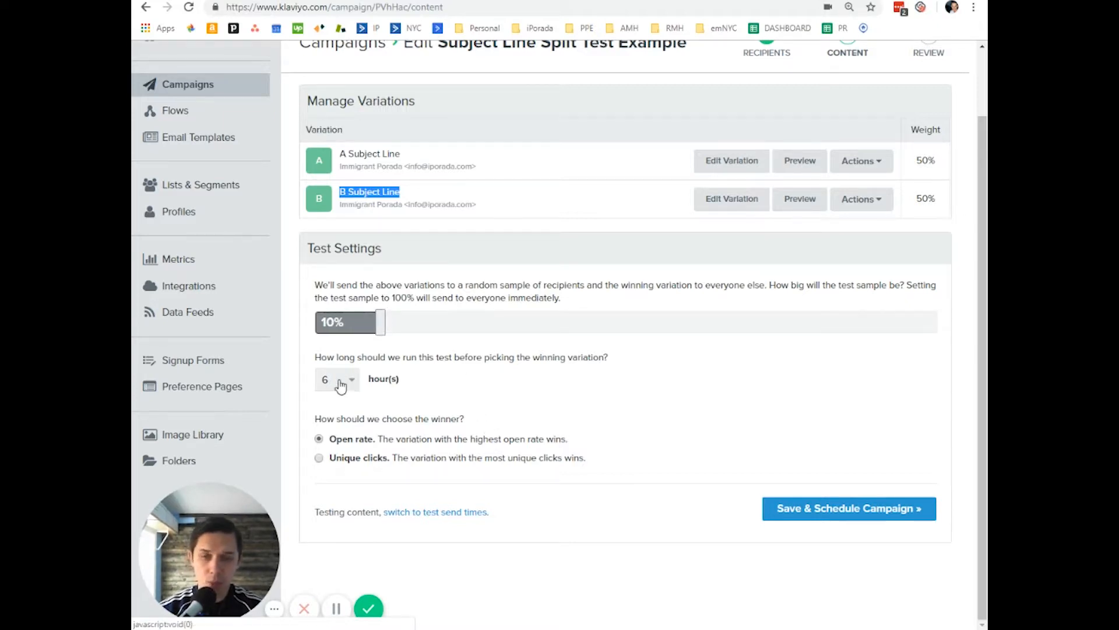
pyautogui.click(337, 379)
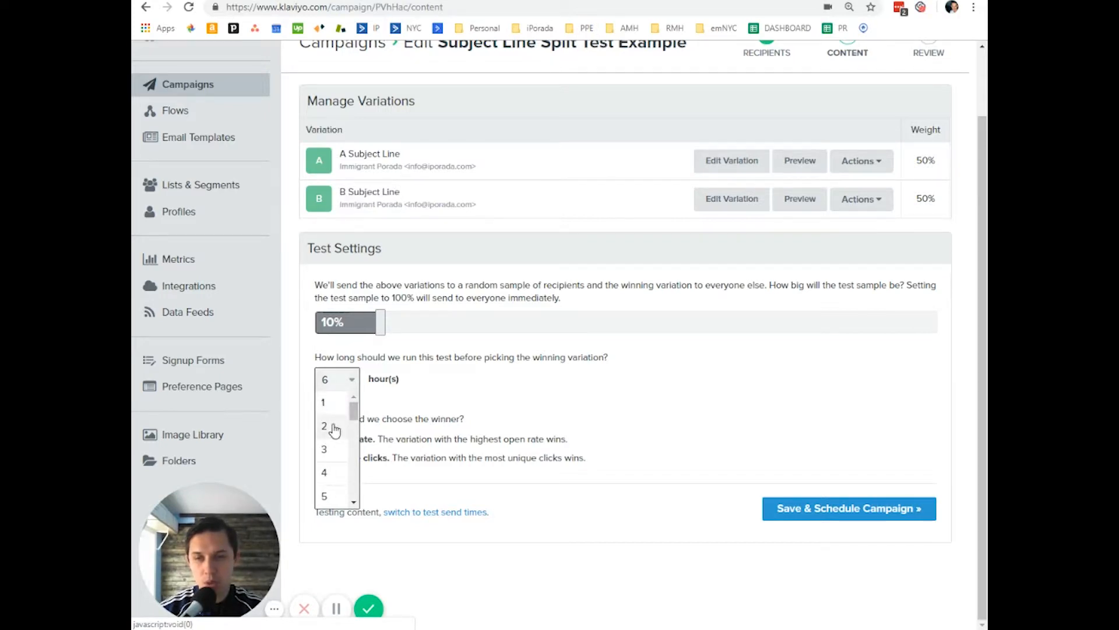
pyautogui.click(323, 427)
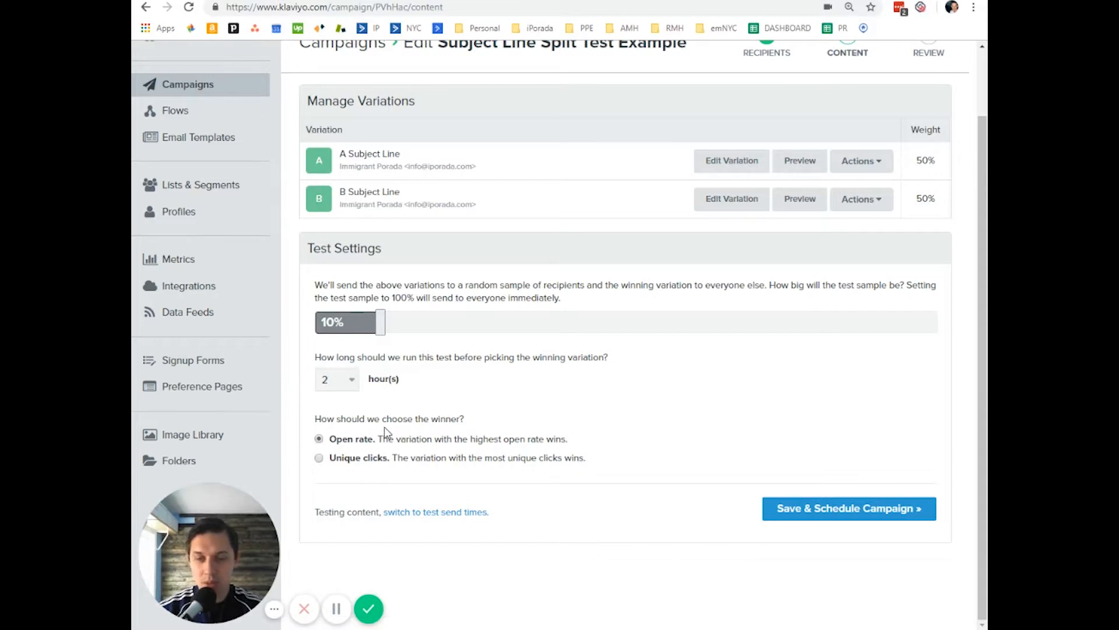
pyautogui.moveTo(428, 408)
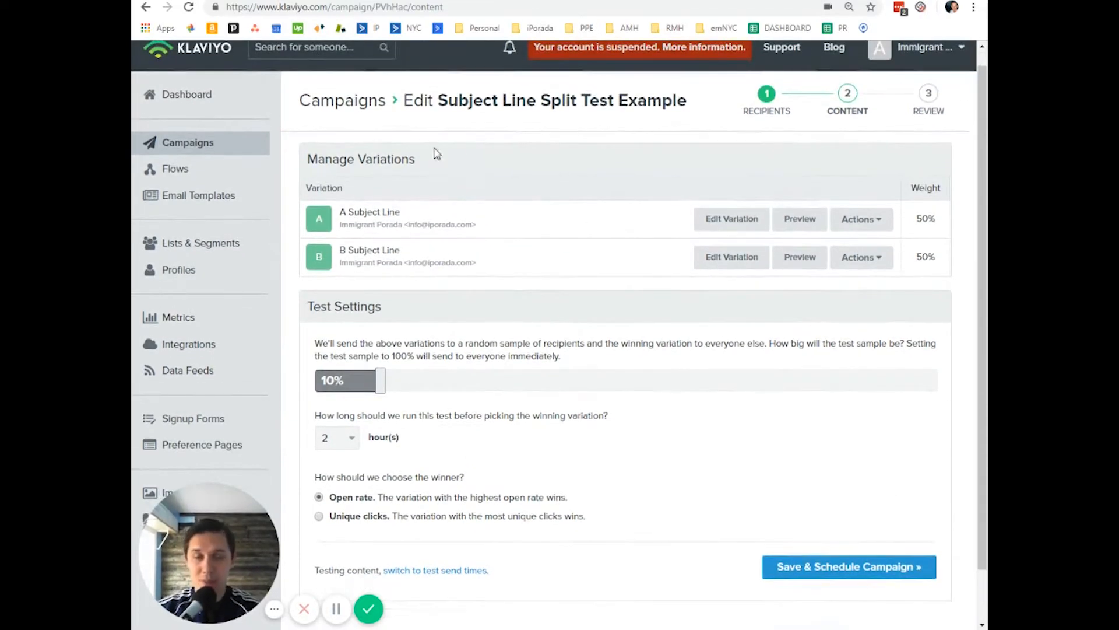
pyautogui.moveTo(472, 215)
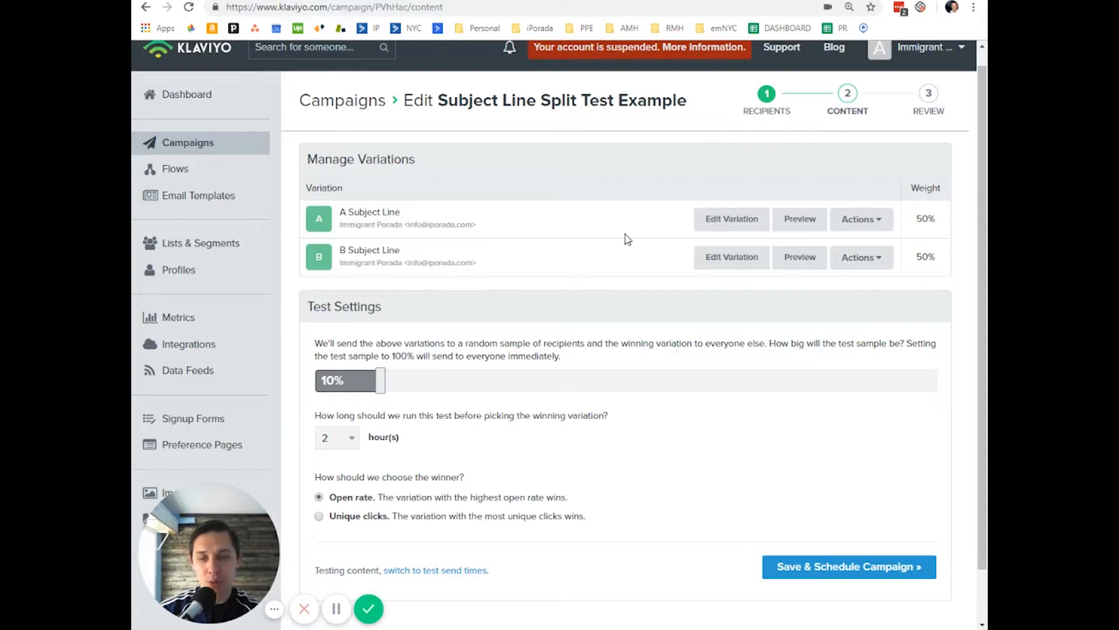
pyautogui.moveTo(743, 400)
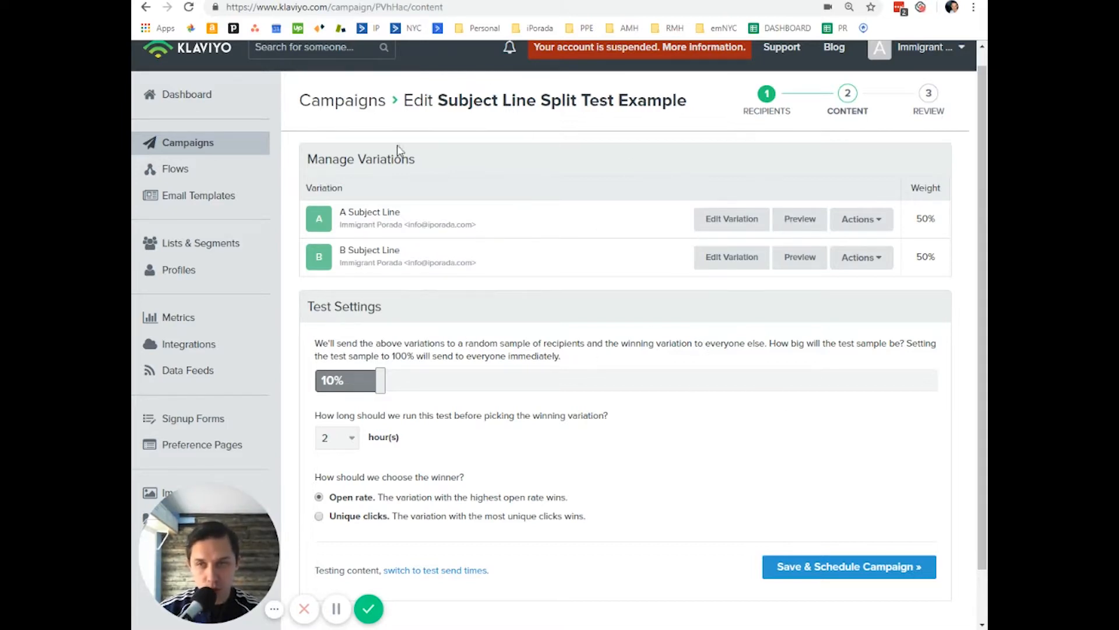
# Step: Go to the Flows section from the campaign settings
pyautogui.click(174, 169)
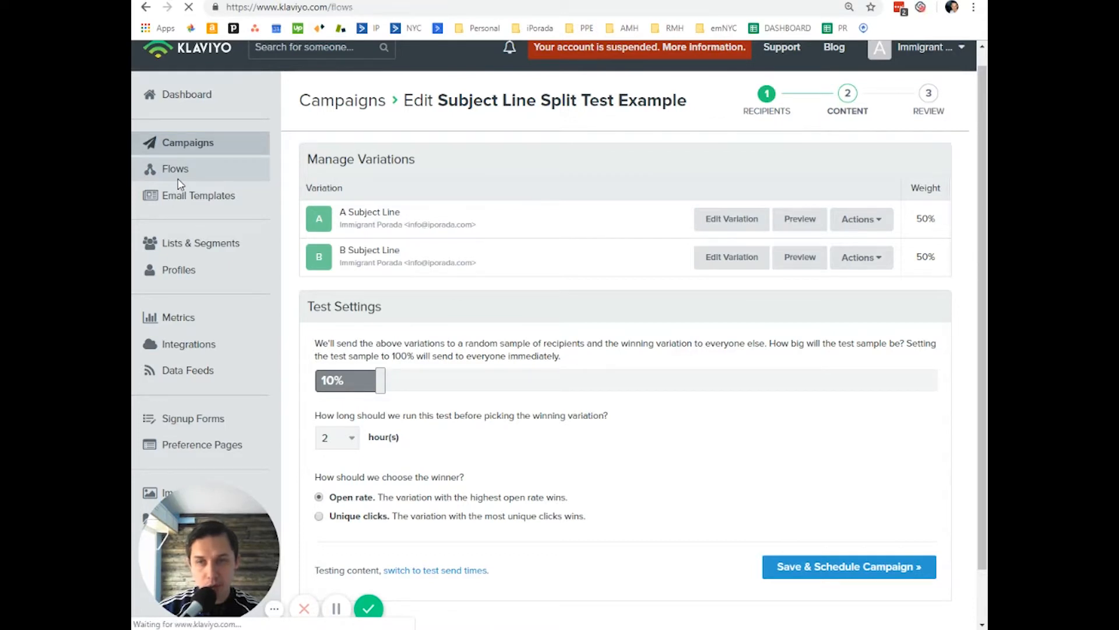
# Step: Open flow 123's Abandoned Cart Email 1 and weight variations A 40%, B 60%
pyautogui.click(173, 169)
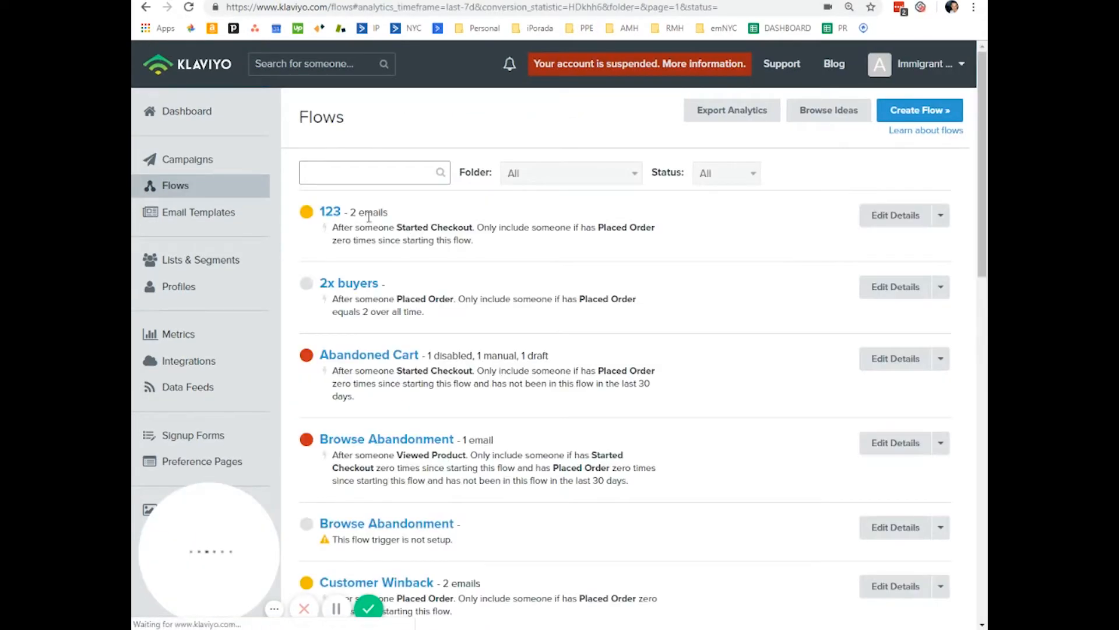
pyautogui.click(329, 211)
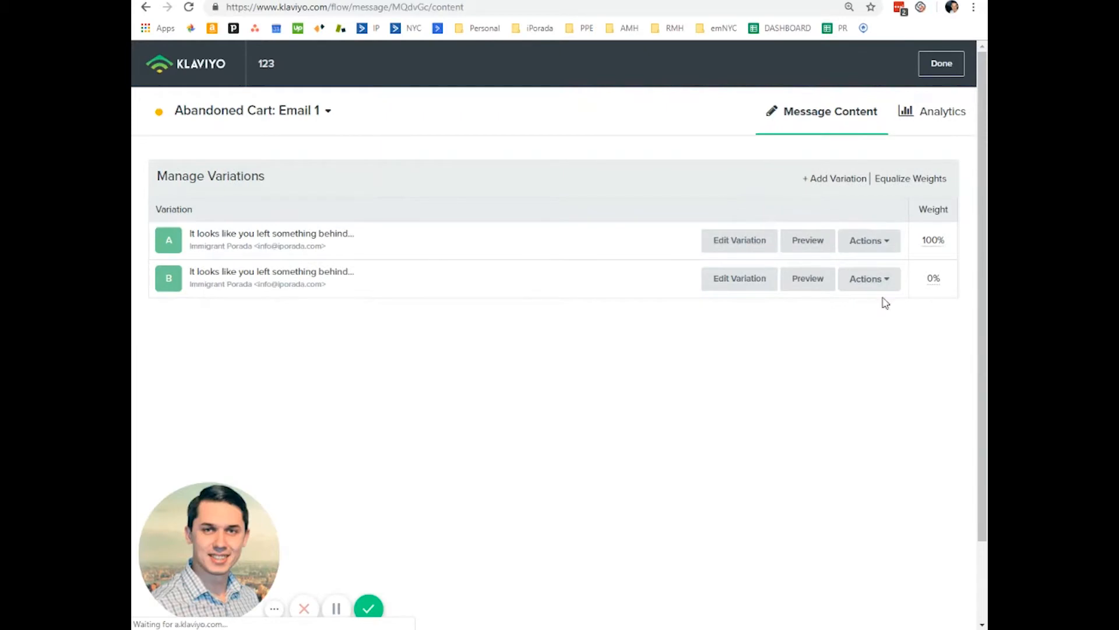
pyautogui.click(934, 278)
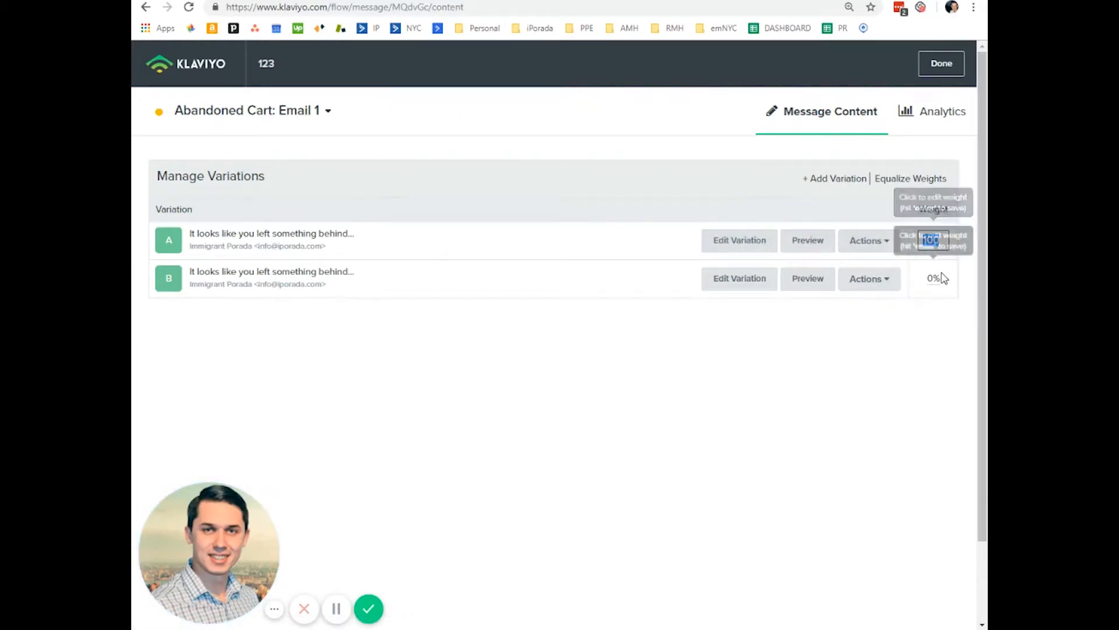
pyautogui.click(931, 278)
pyautogui.write('50')
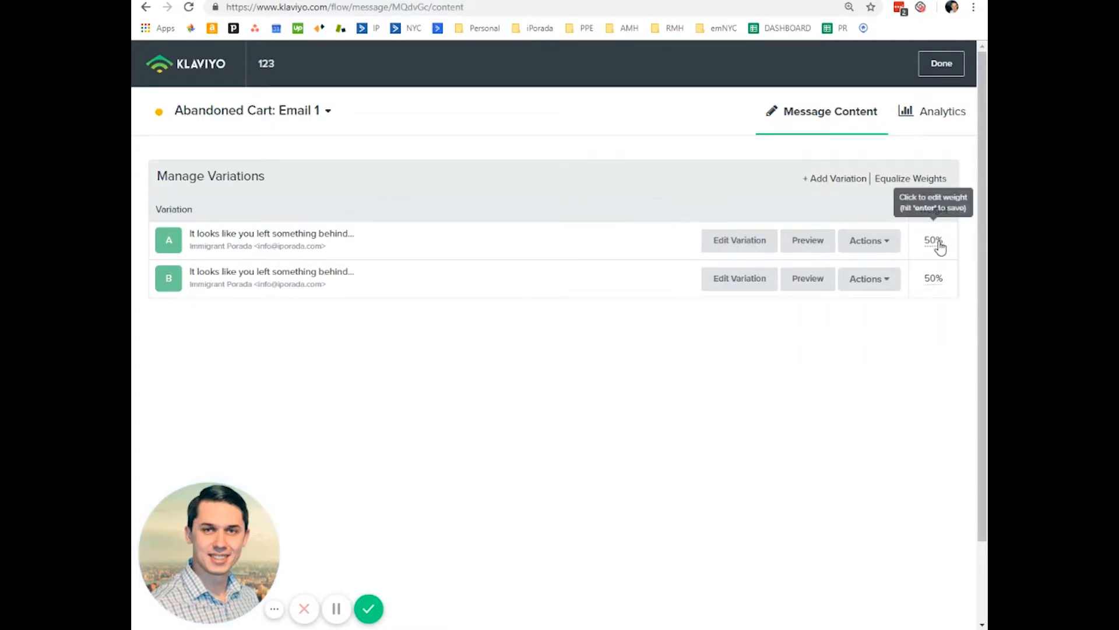
pyautogui.click(932, 240)
pyautogui.write('40')
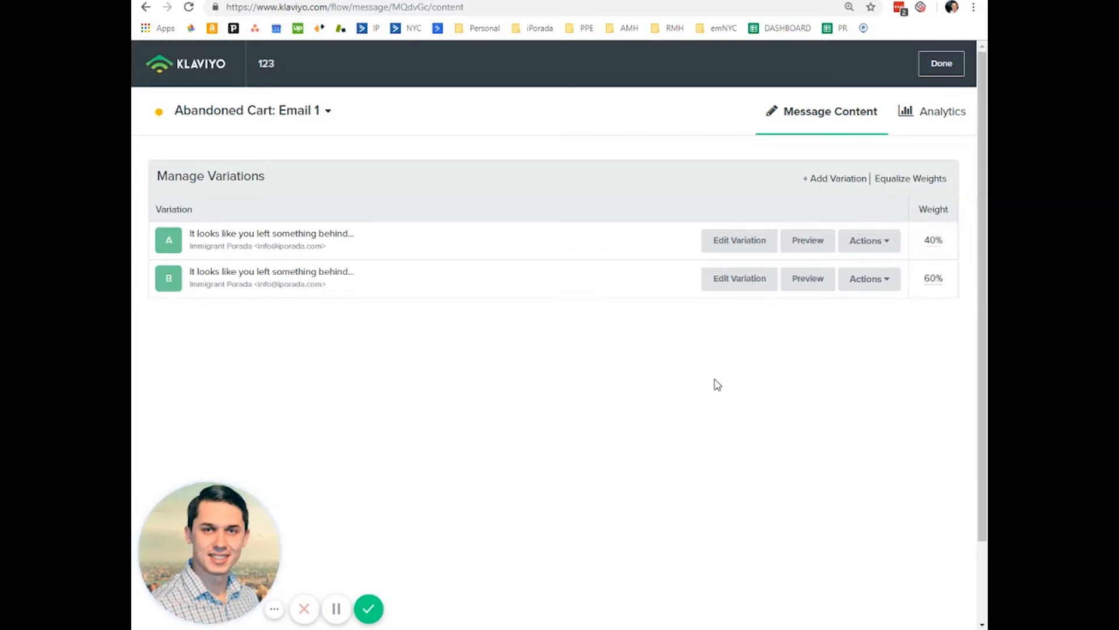
pyautogui.moveTo(581, 247)
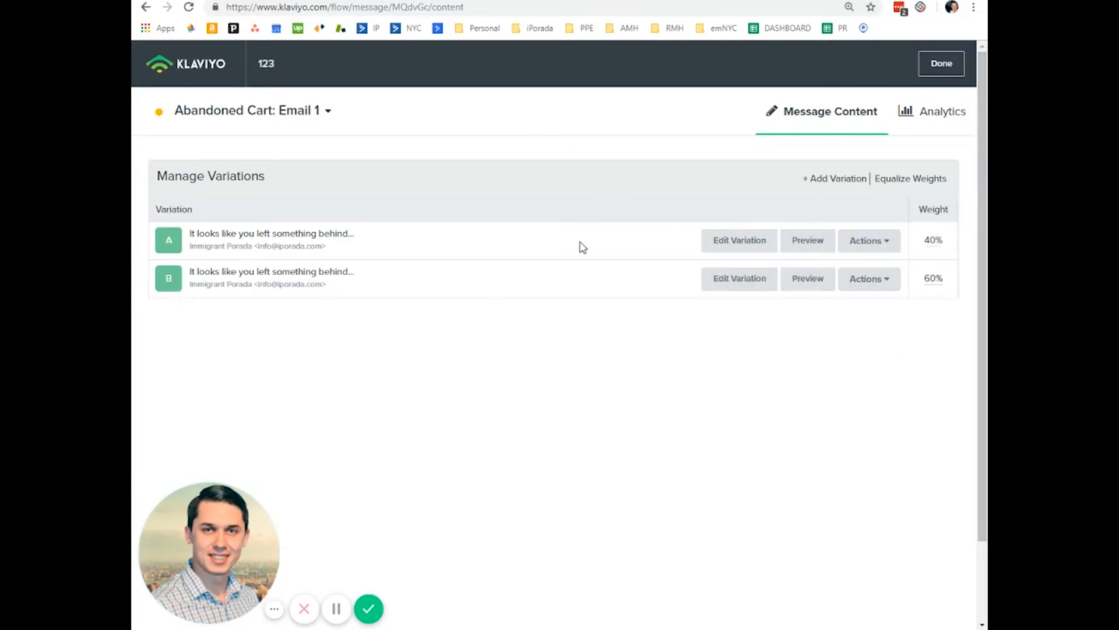
# Step: Edit variation B's subject to read 'B Subject Line'
pyautogui.click(740, 278)
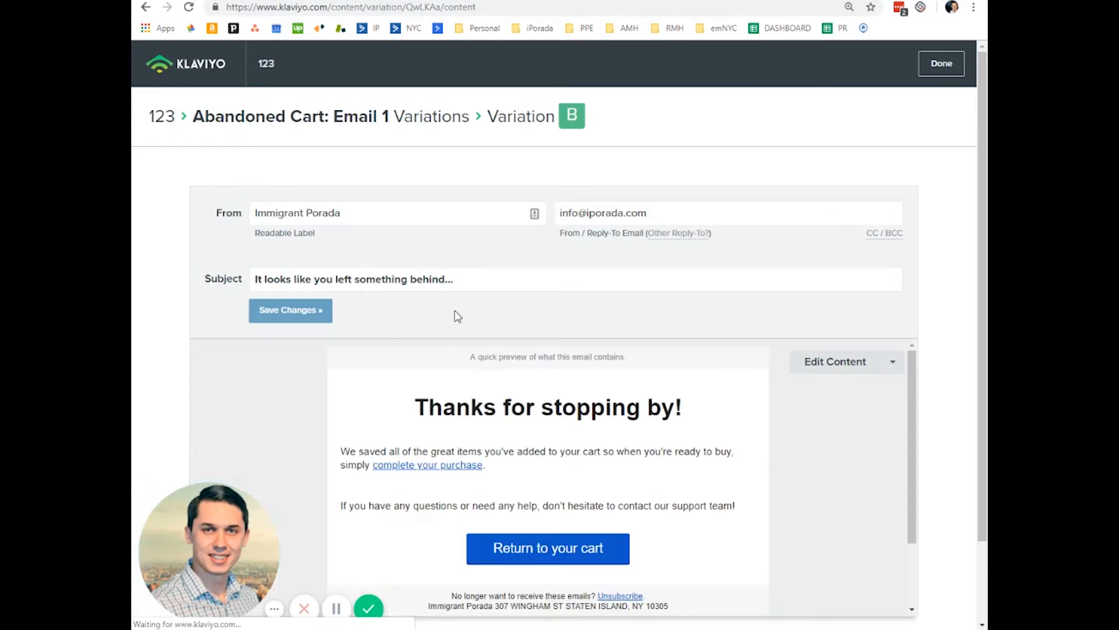
pyautogui.write('B Subject Line')
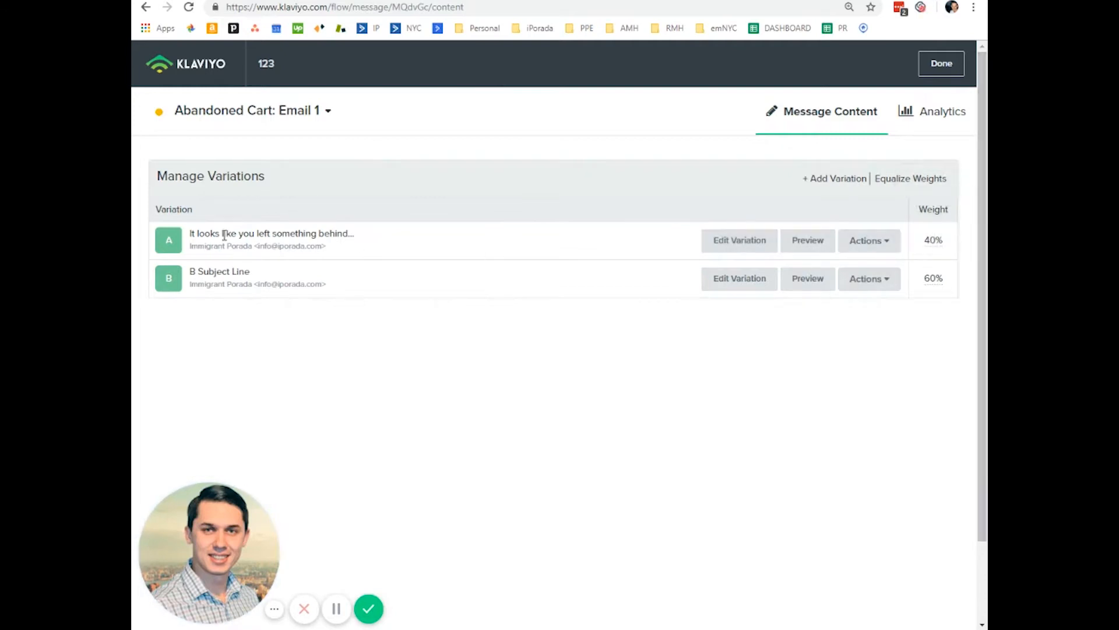
pyautogui.moveTo(491, 312)
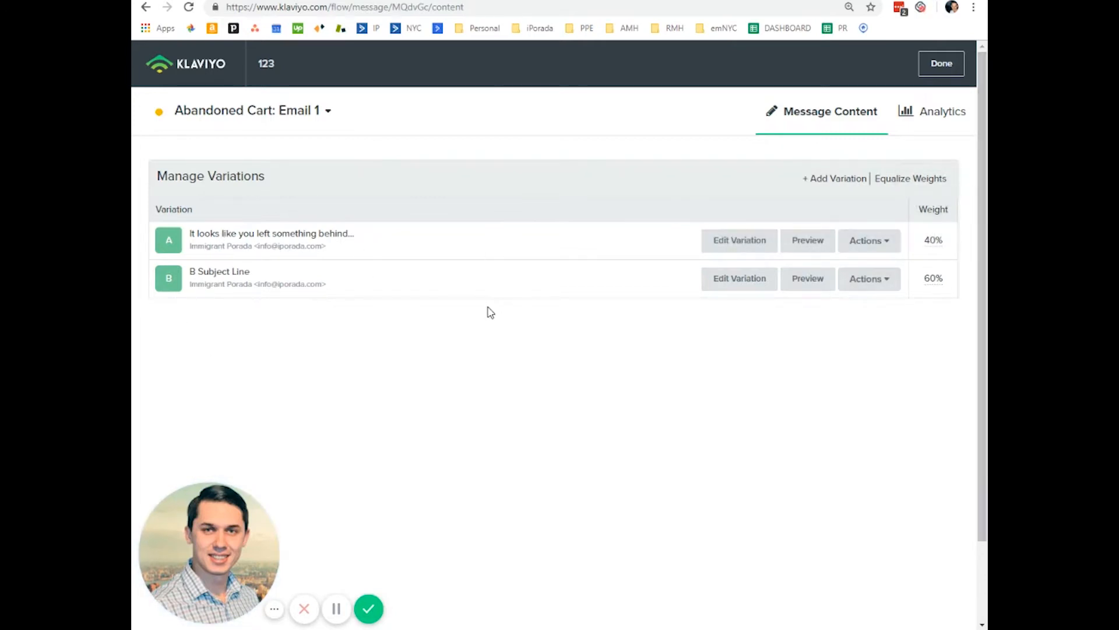
pyautogui.moveTo(494, 217)
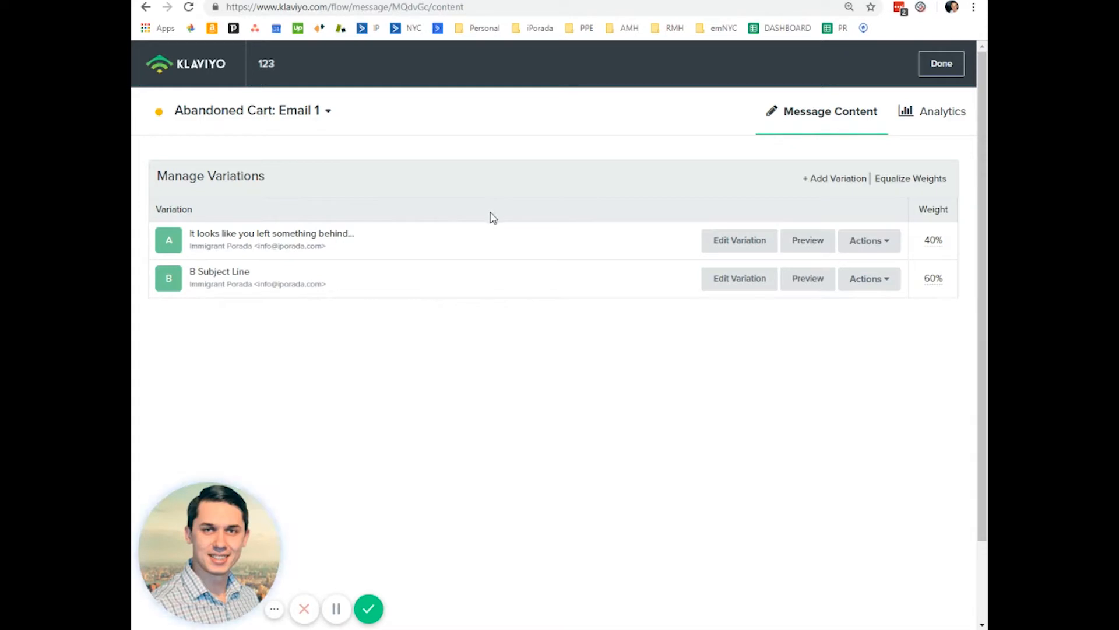
pyautogui.moveTo(462, 242)
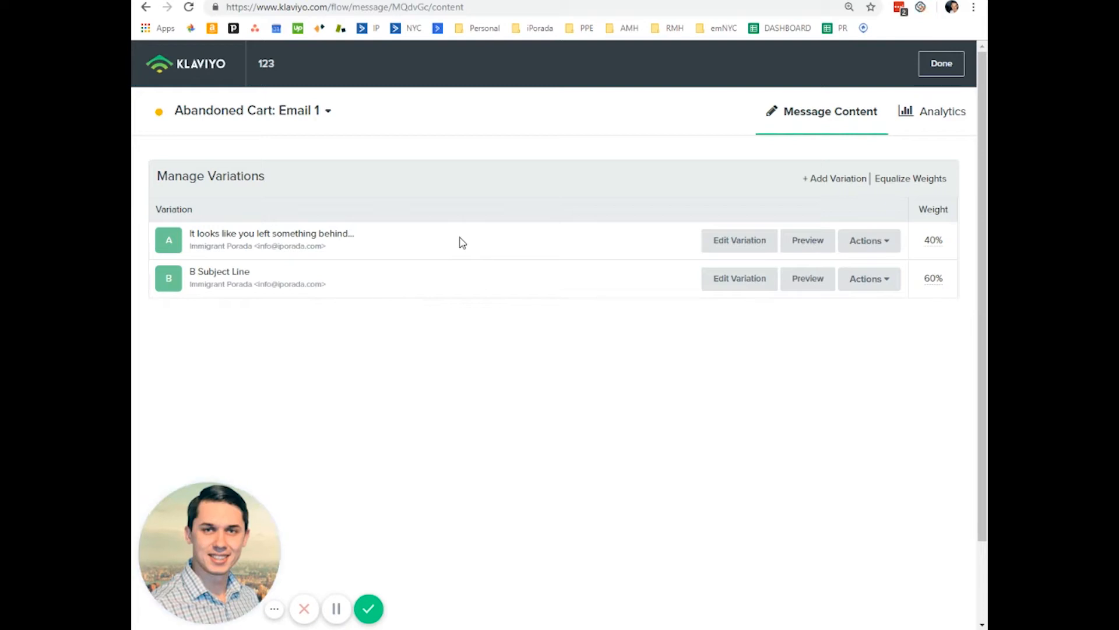
pyautogui.moveTo(386, 295)
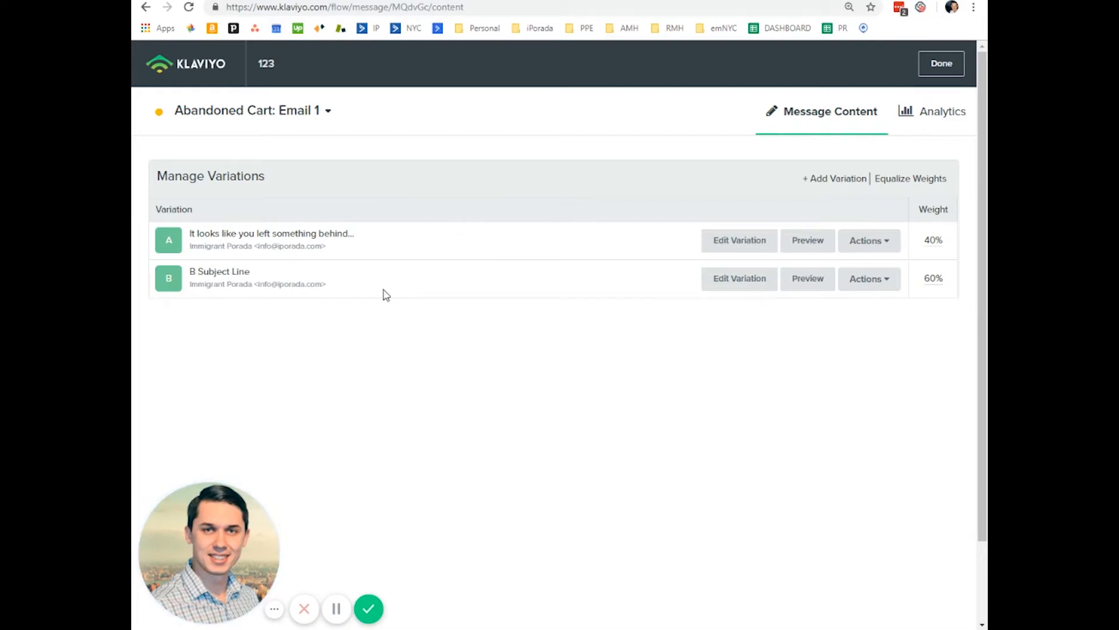
pyautogui.moveTo(827, 186)
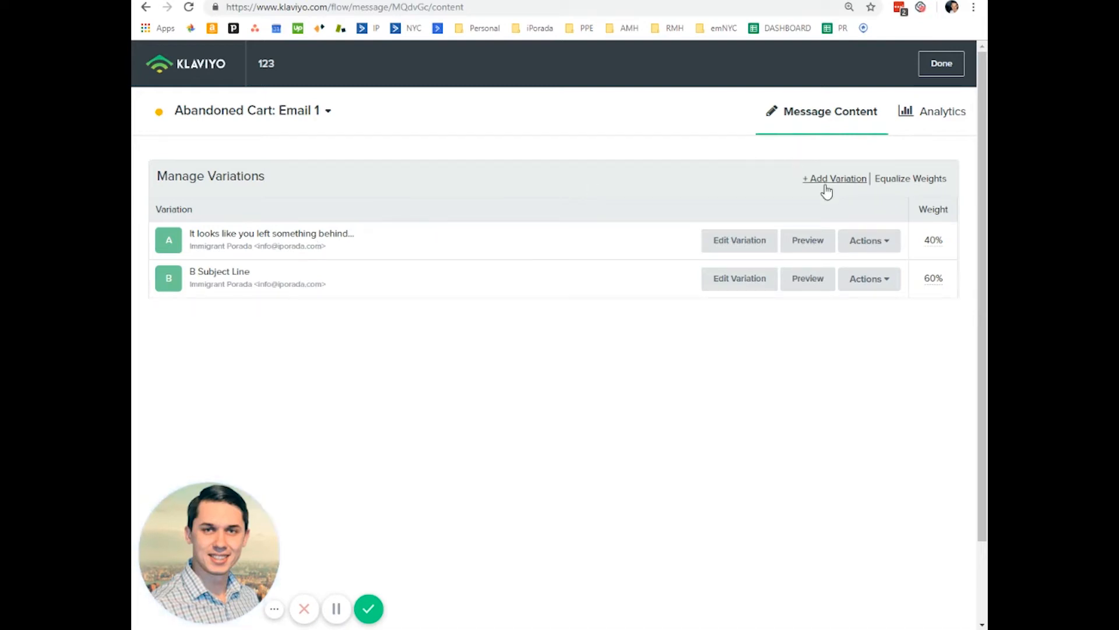
# Step: Add variations C, D and E, then equalize all five weights to 20%
pyautogui.click(834, 178)
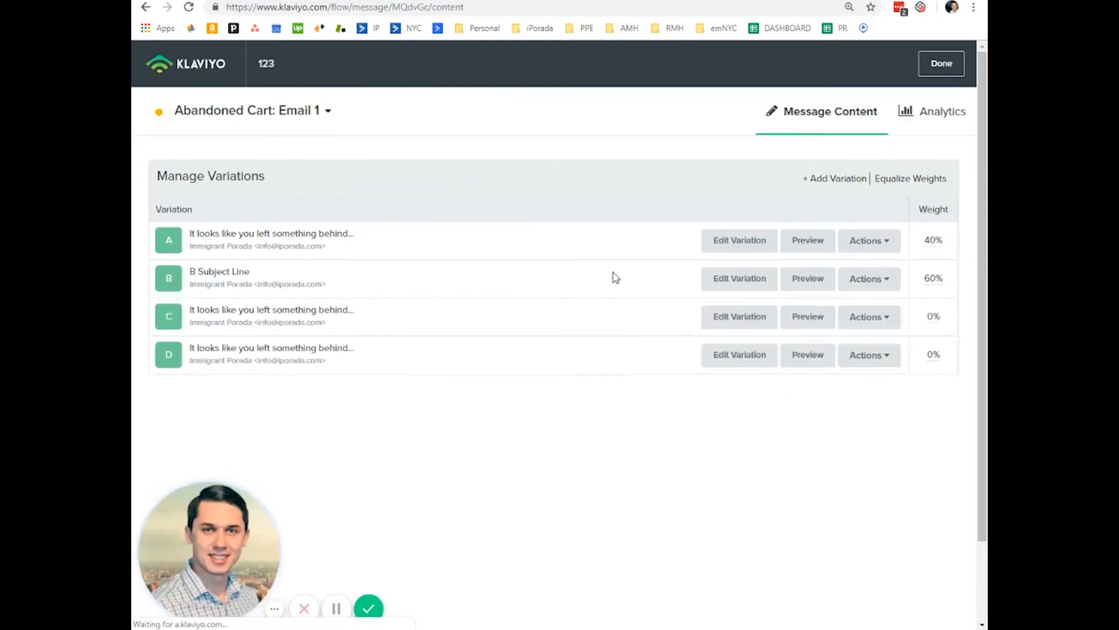
pyautogui.click(834, 178)
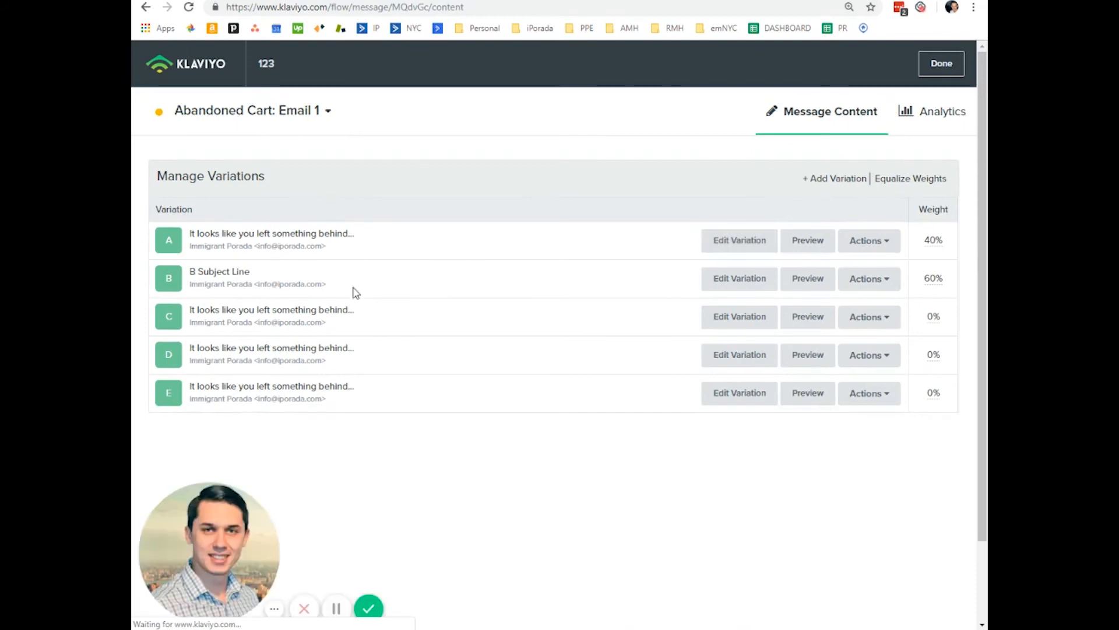
pyautogui.click(910, 178)
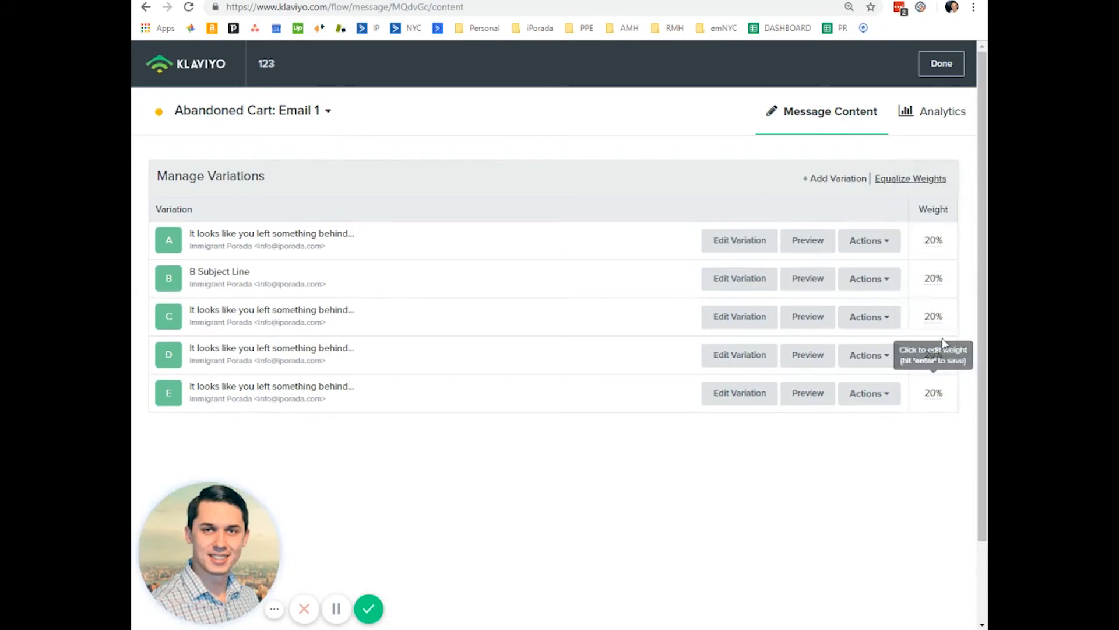
pyautogui.click(933, 240)
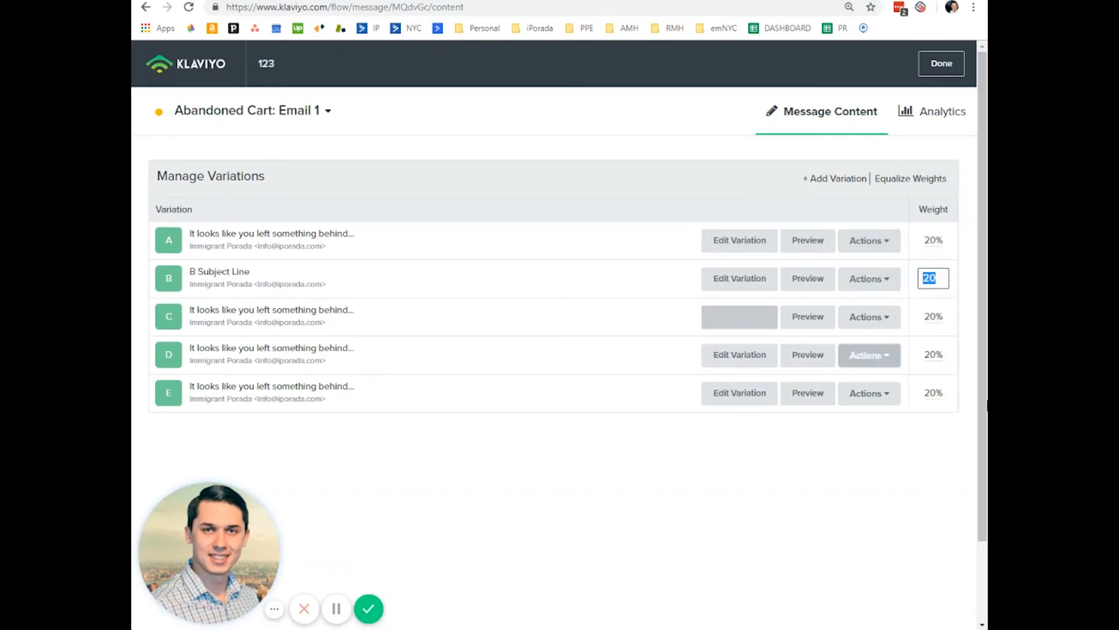
pyautogui.moveTo(807, 240)
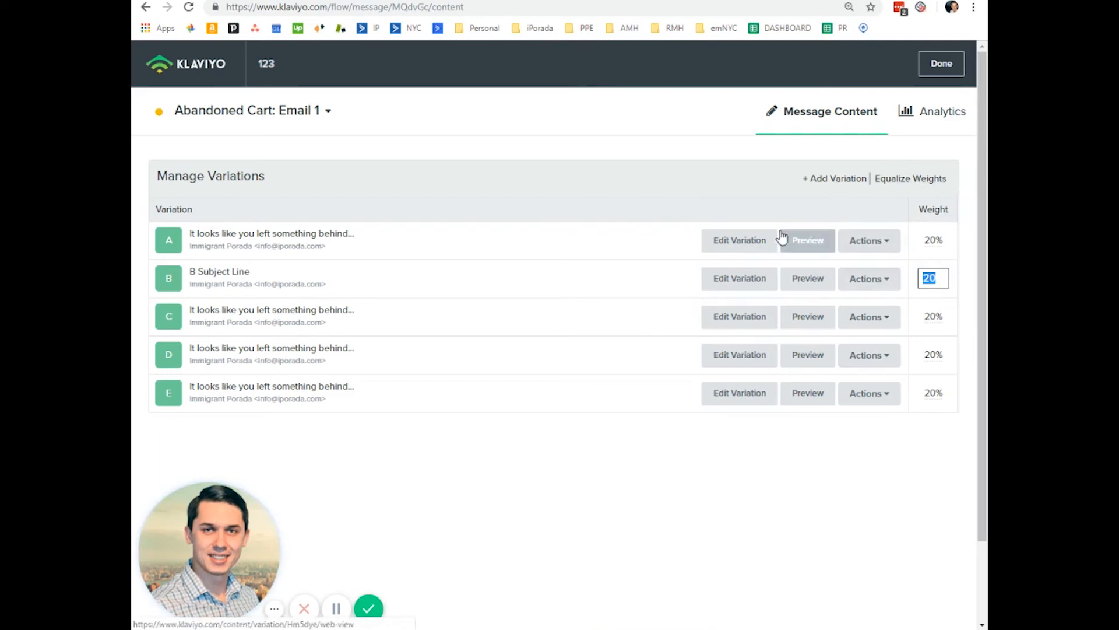
pyautogui.moveTo(663, 140)
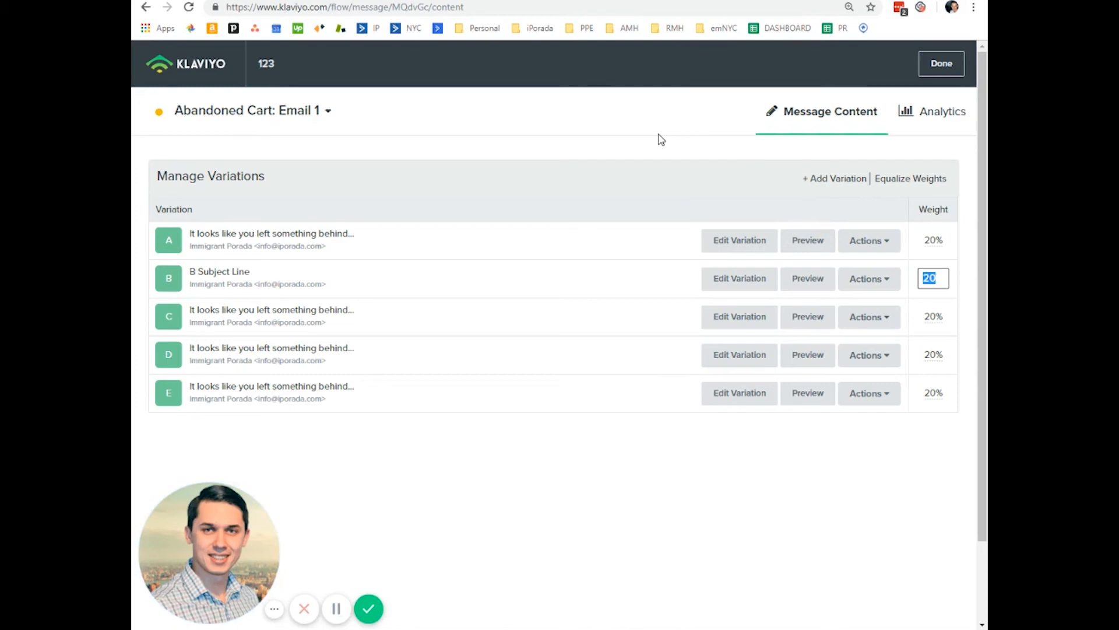
pyautogui.moveTo(655, 138)
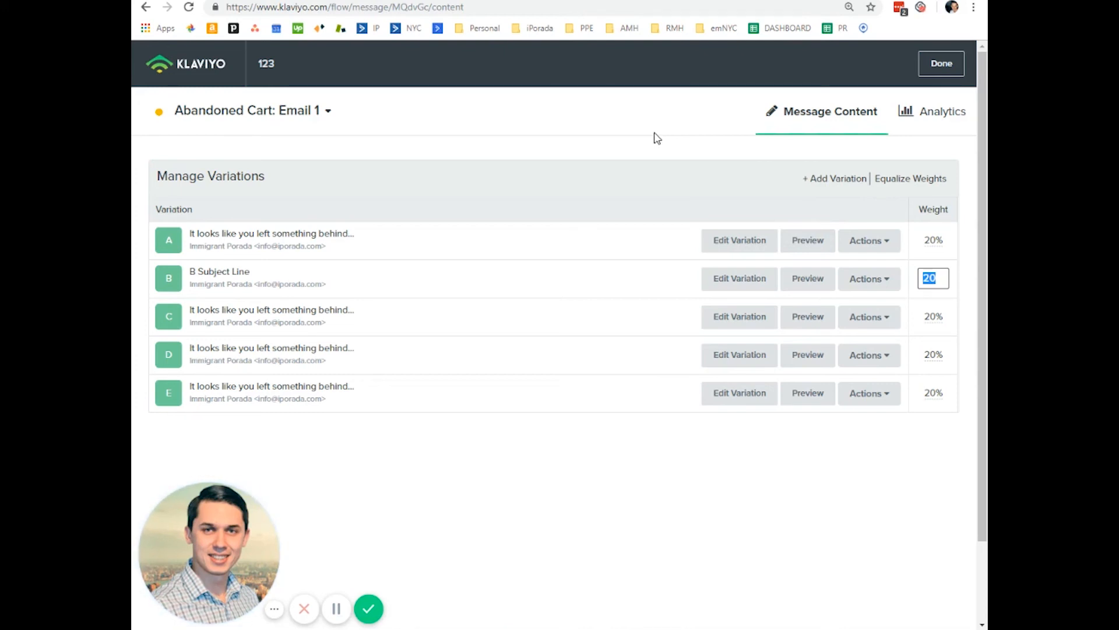
pyautogui.moveTo(632, 126)
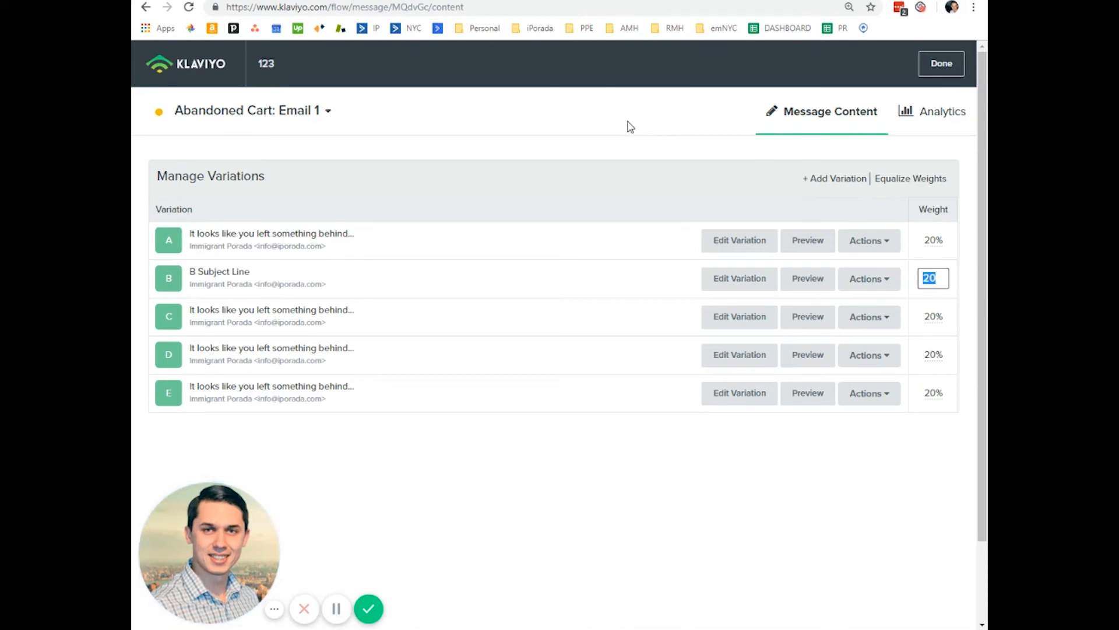